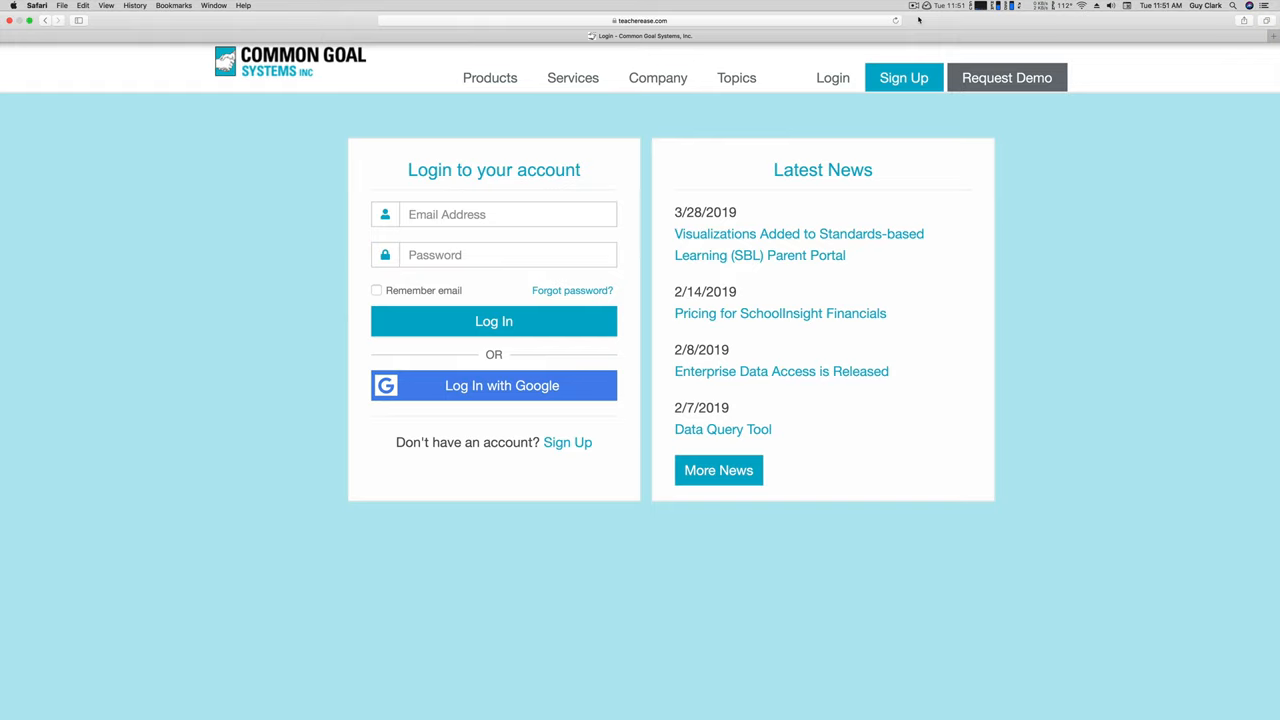
Step: Sign in to the parent account with the email ending in 'ino...org' and its password
click(492, 214)
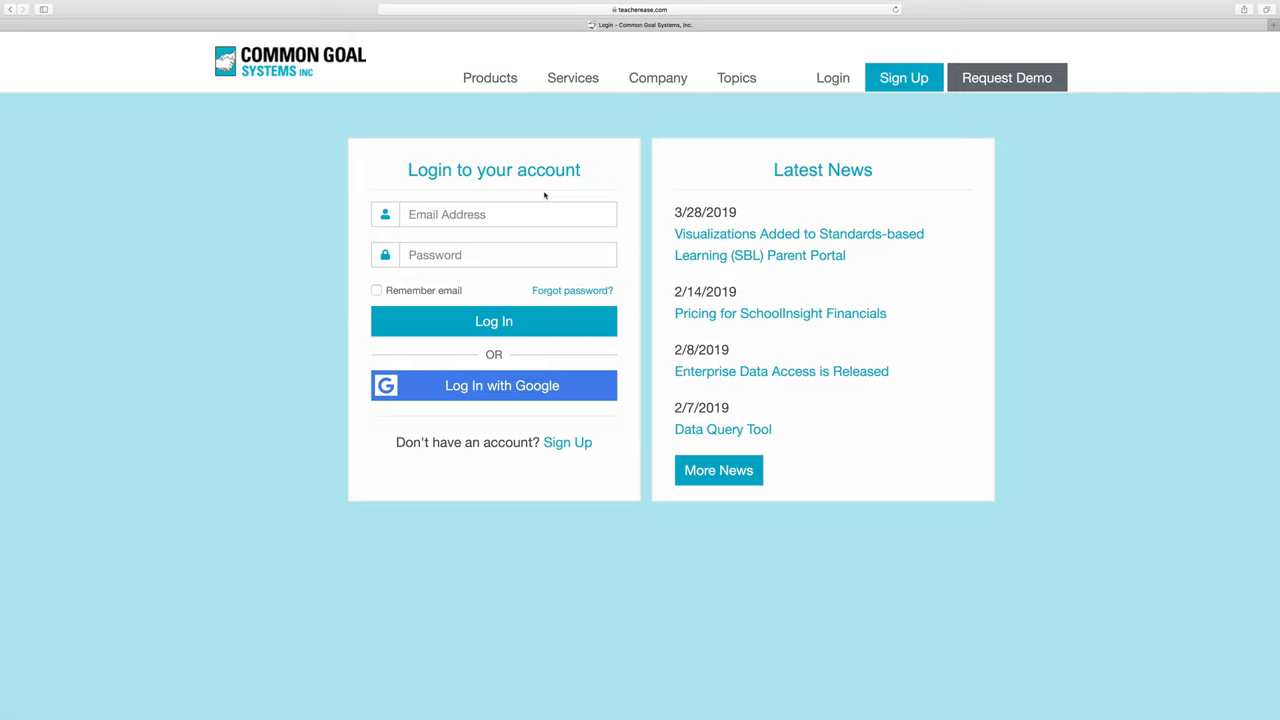
mouse_move(532, 206)
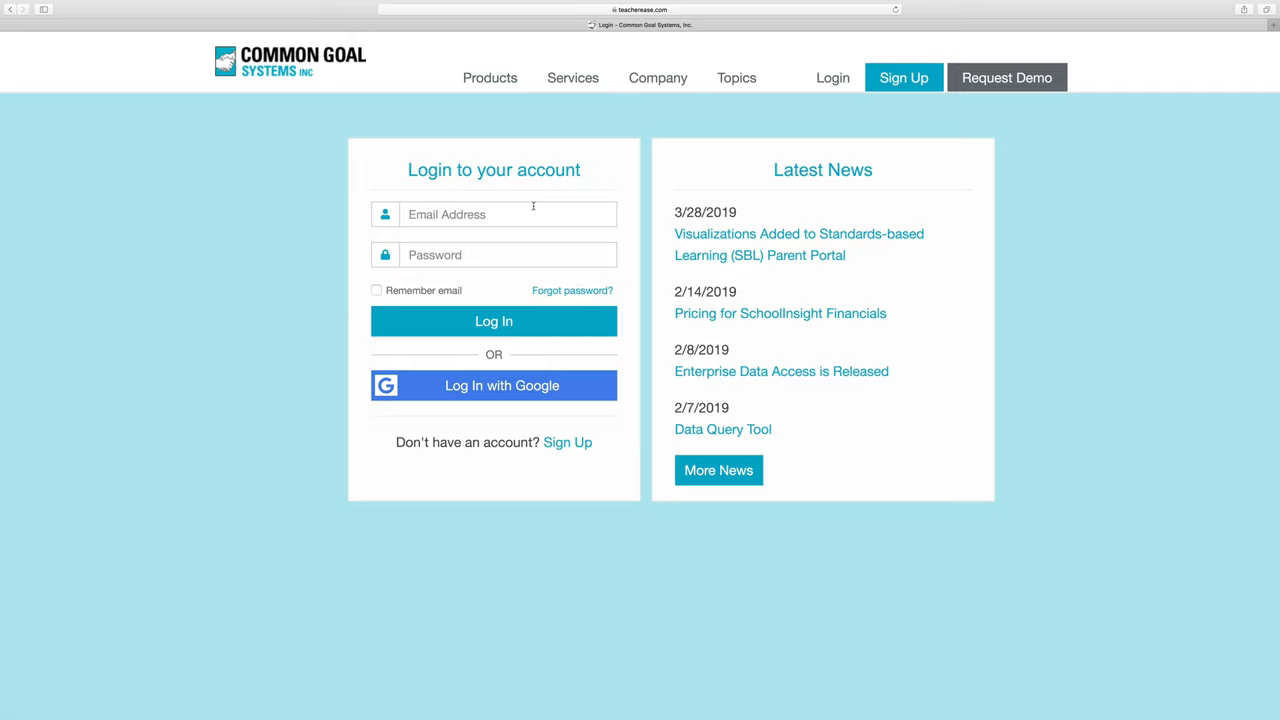
click(492, 214)
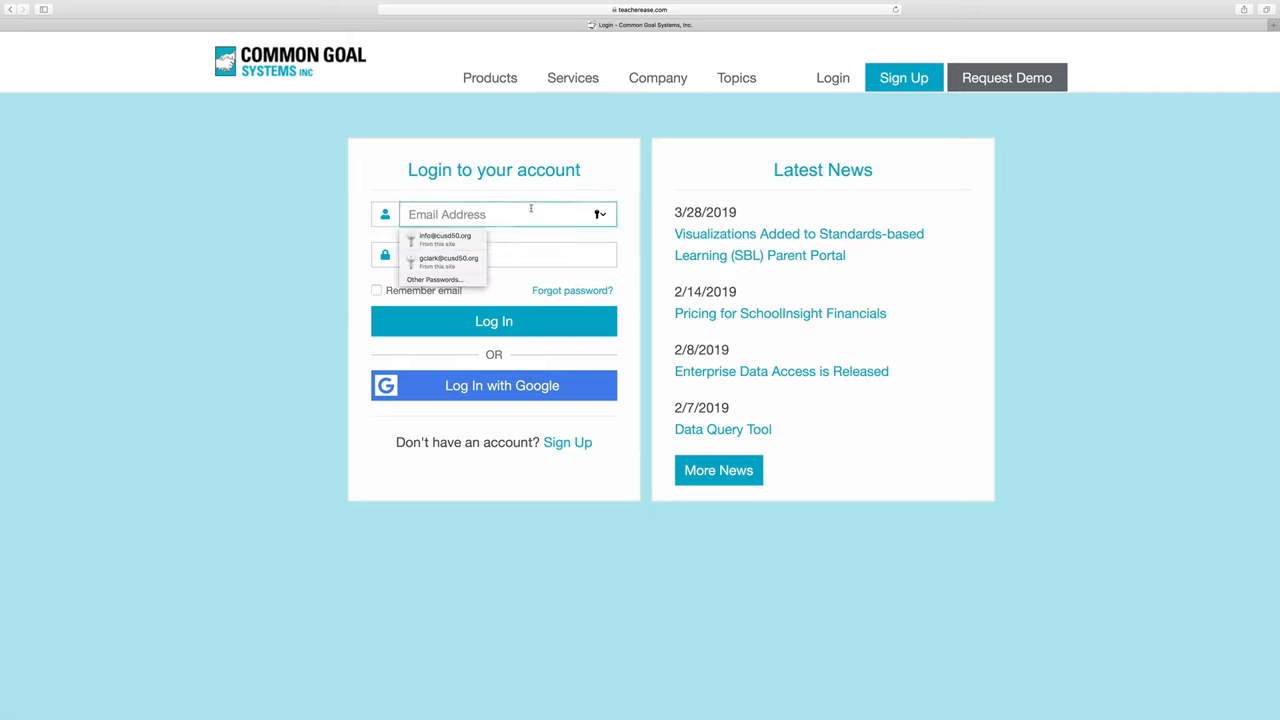
text(ino)
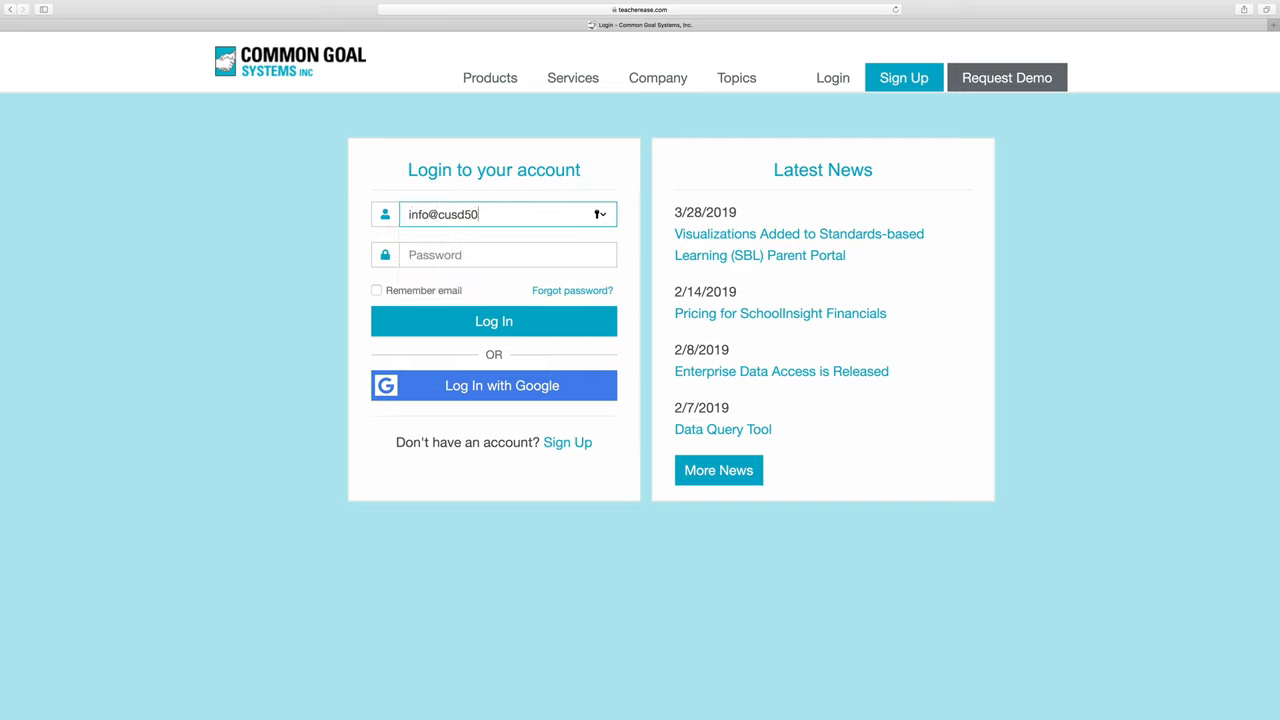
text(.org)
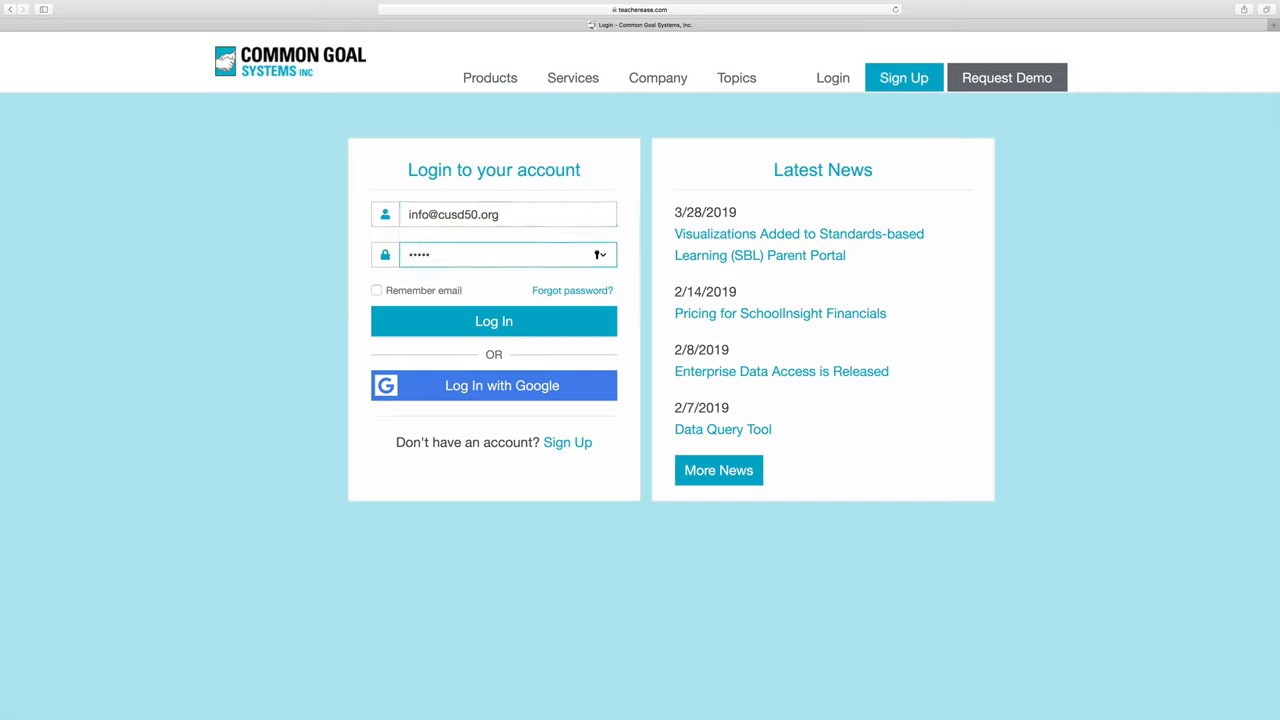
click(492, 320)
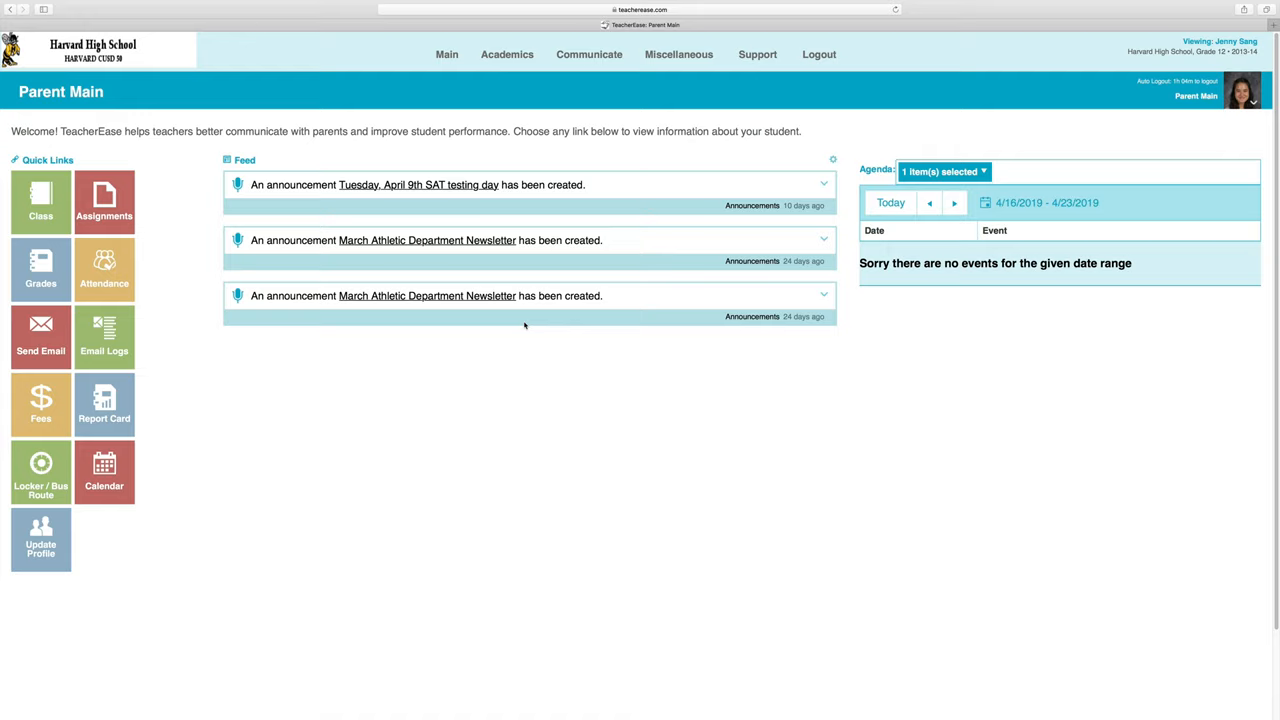
mouse_move(542, 316)
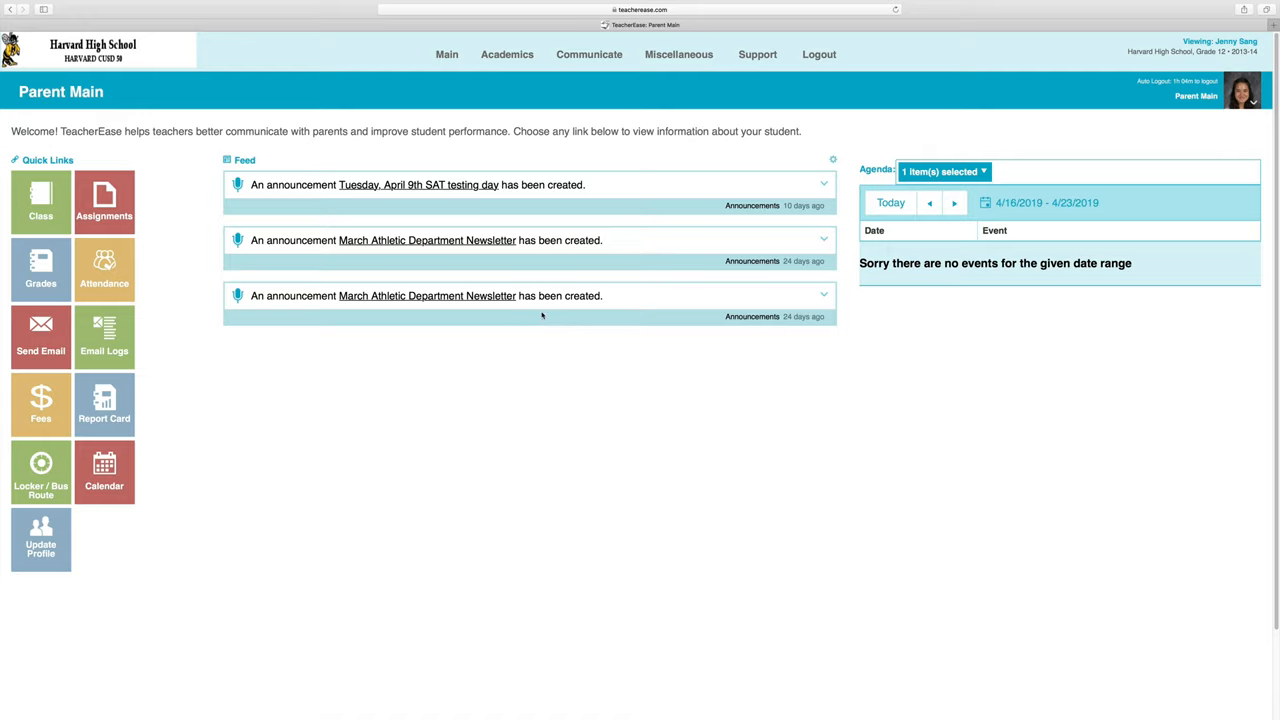
Step: Bring up the Miscellaneous menu with the Online Registration option from Parent Main
click(680, 54)
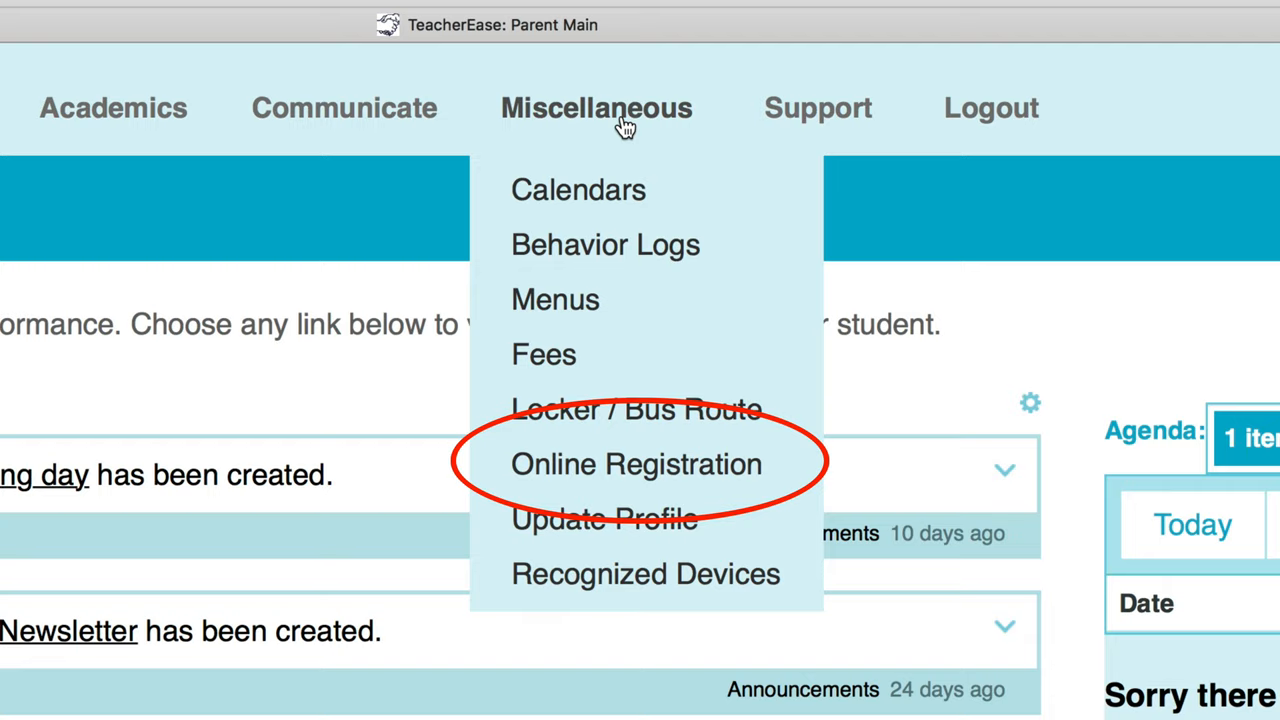
mouse_move(636, 464)
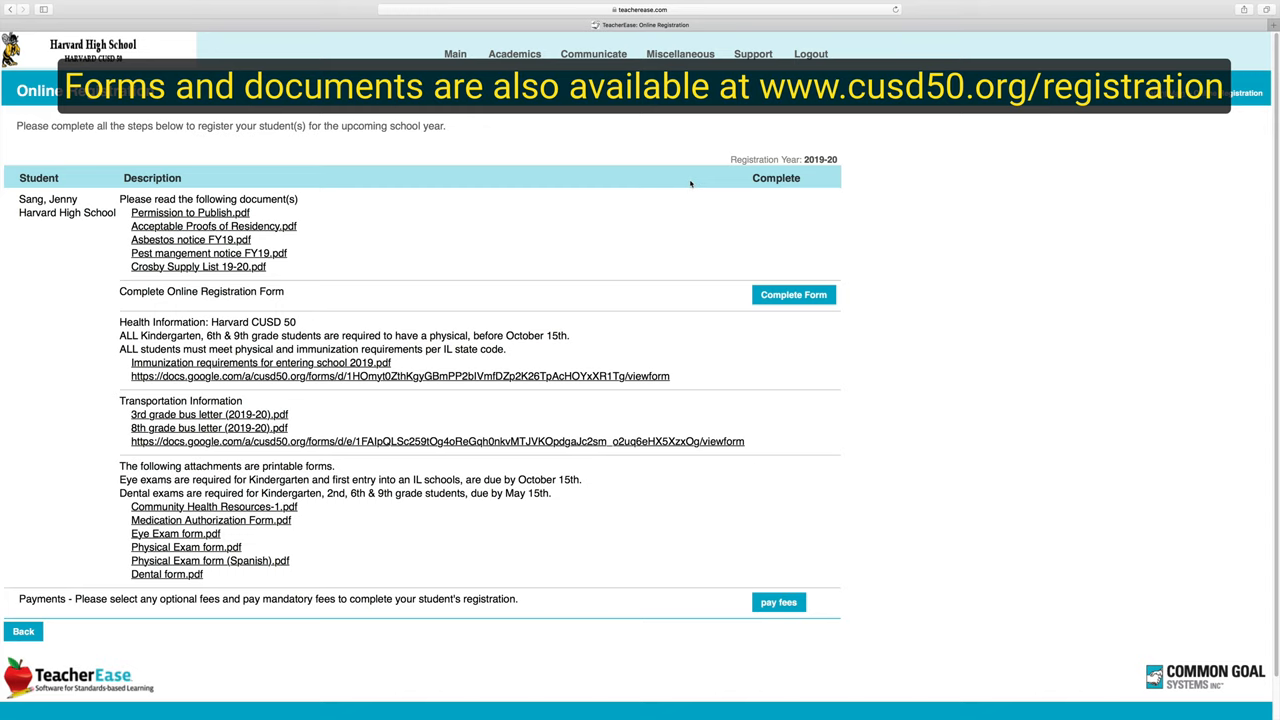
mouse_move(604, 186)
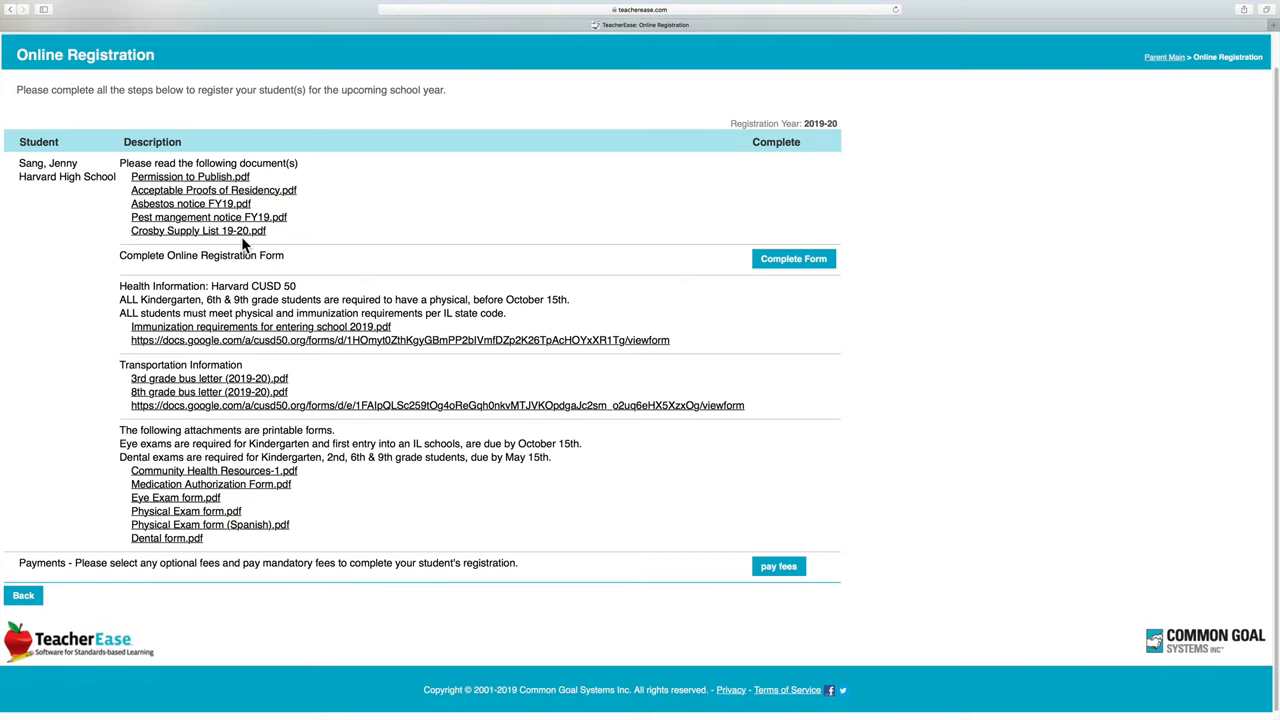
mouse_move(764, 278)
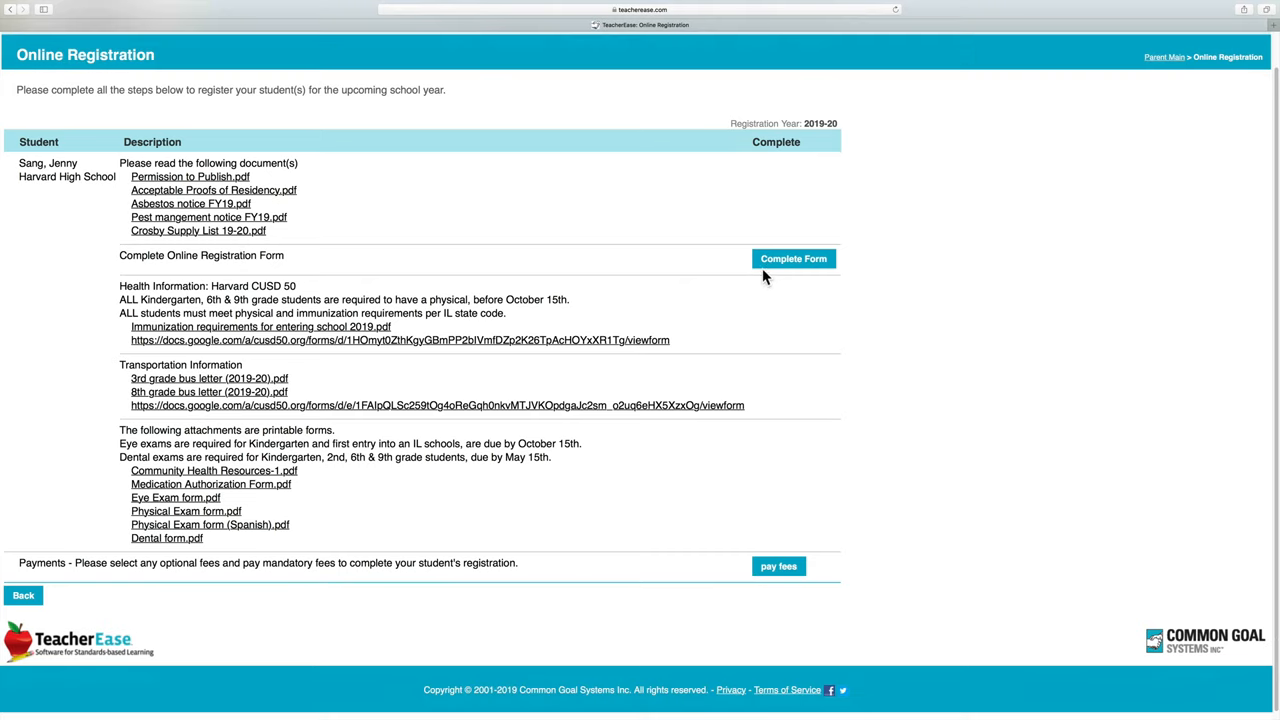
Step: Start the student's Registration Form via Complete Form, showing the Student Information tab
click(792, 260)
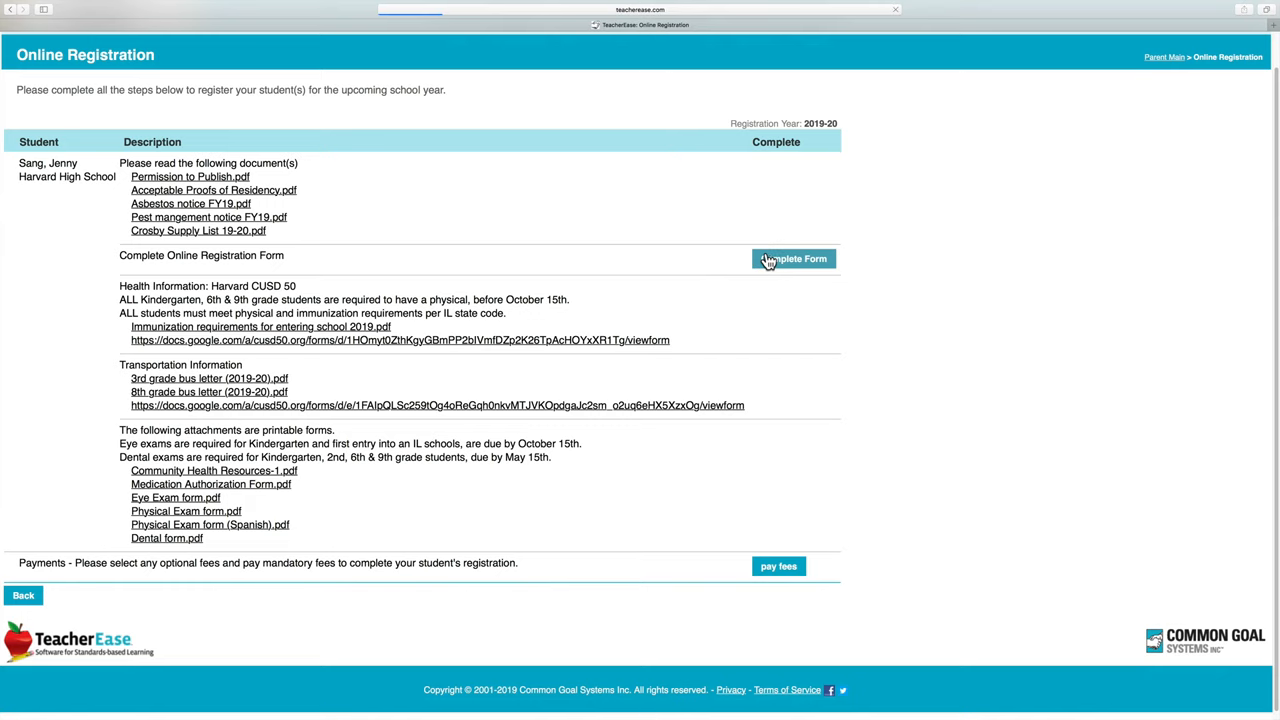
click(792, 258)
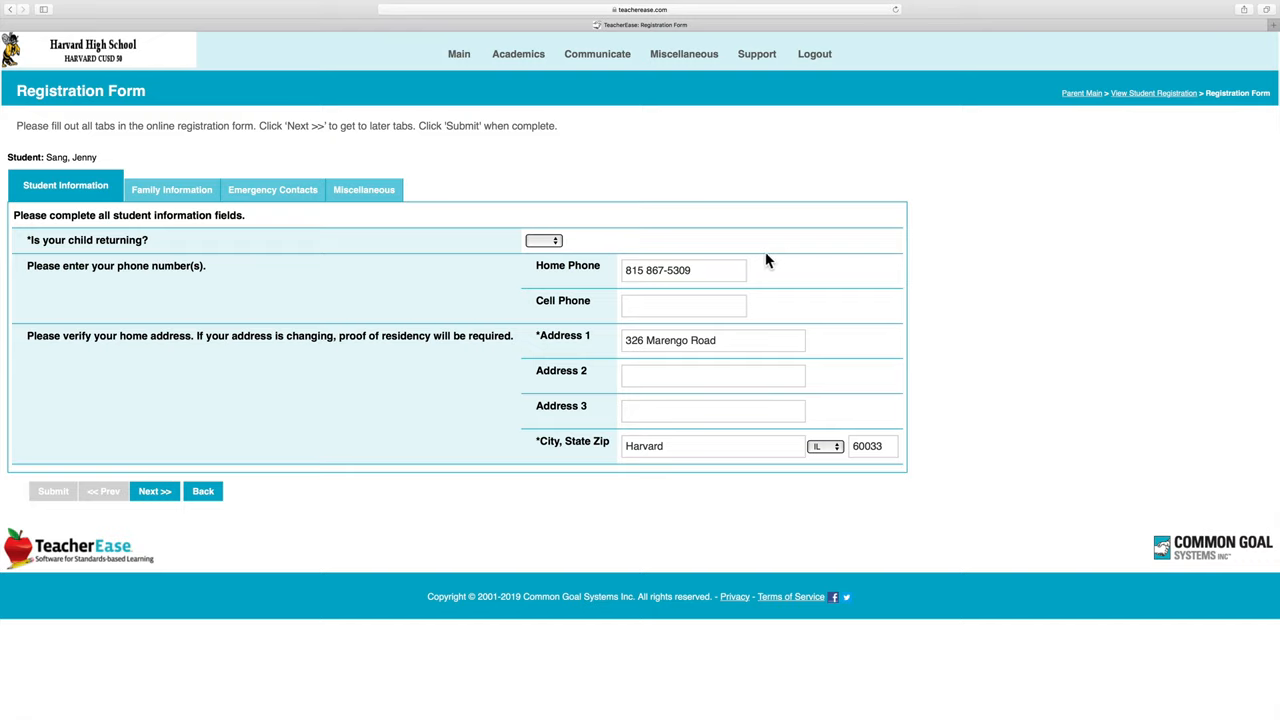
mouse_move(568, 248)
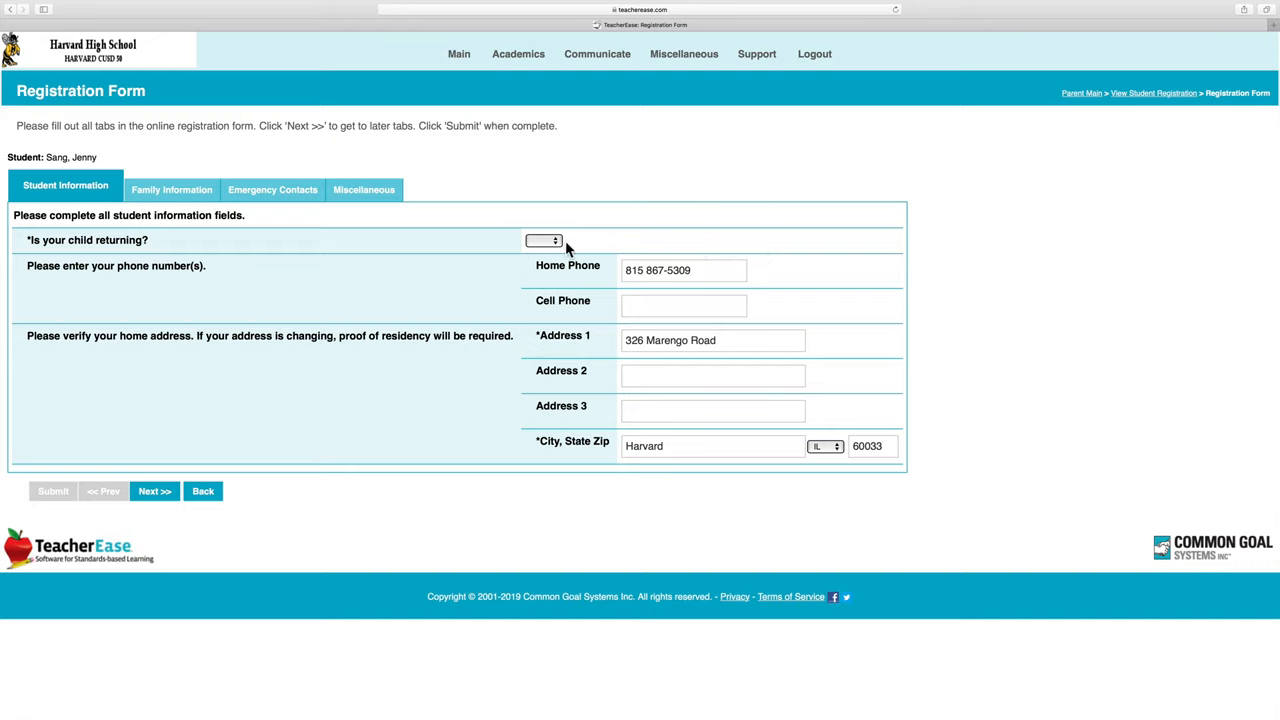
click(544, 240)
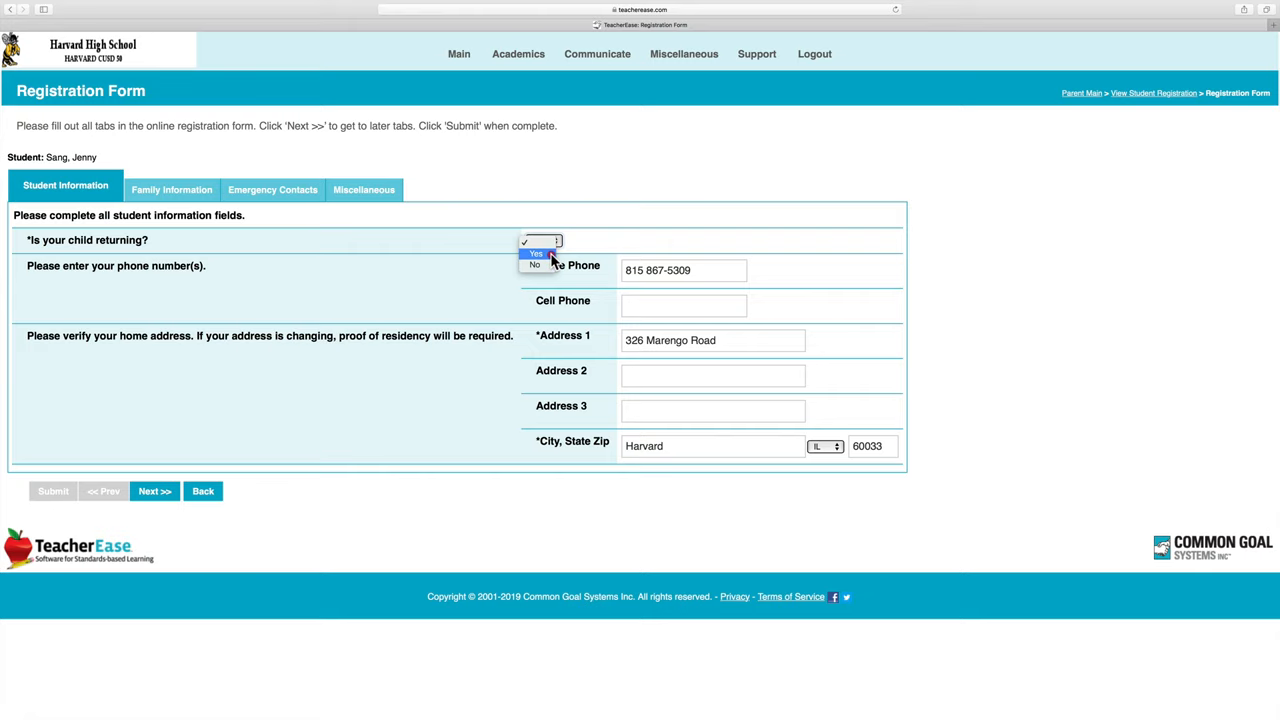
click(536, 252)
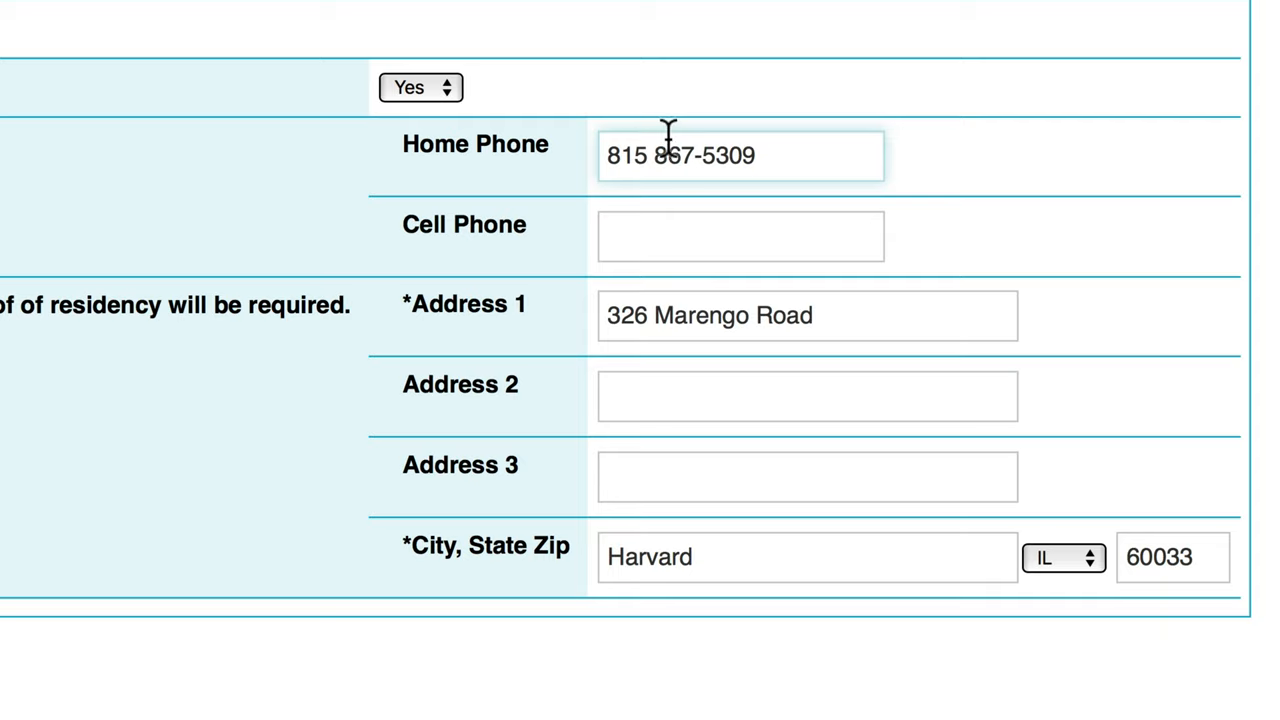
click(740, 236)
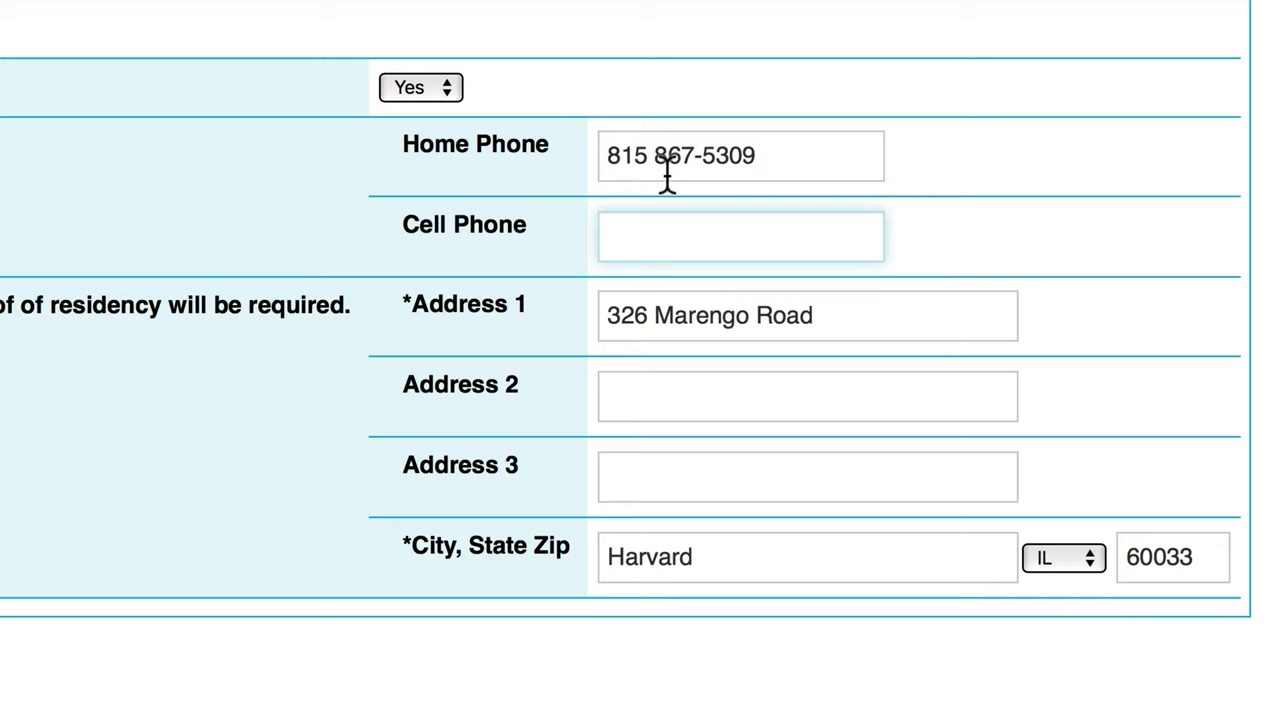
text(815)
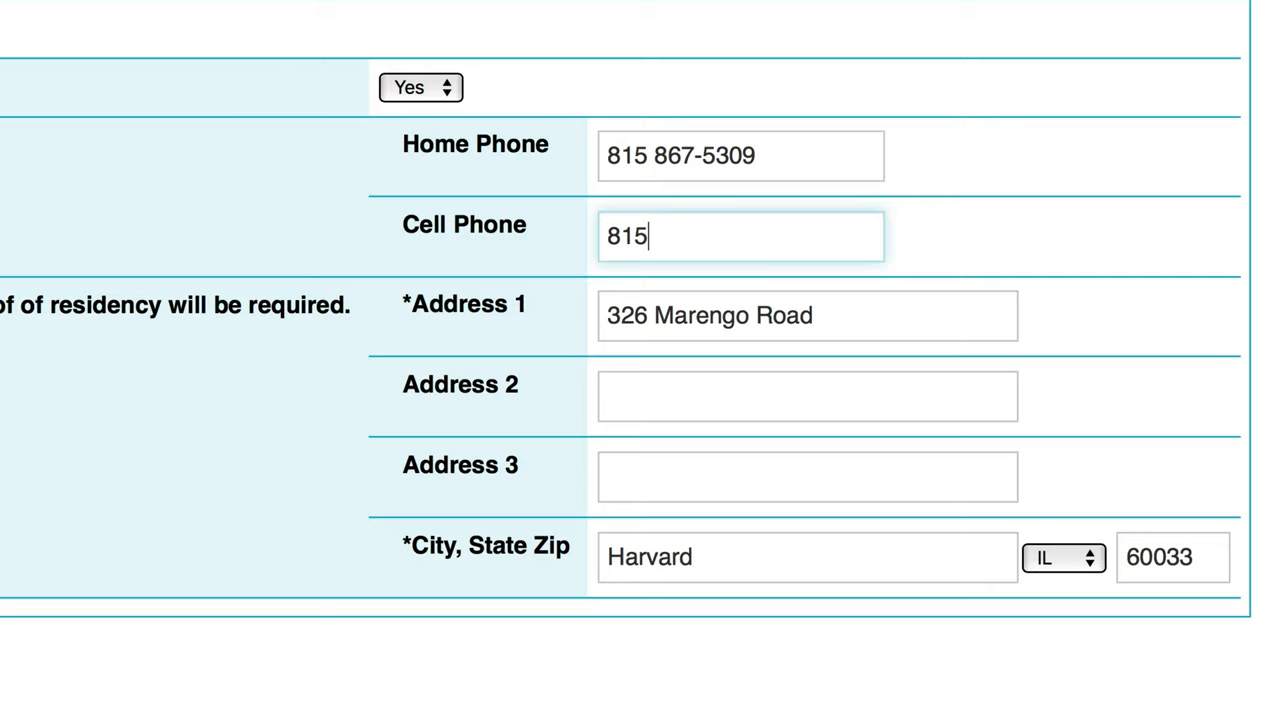
text(-943)
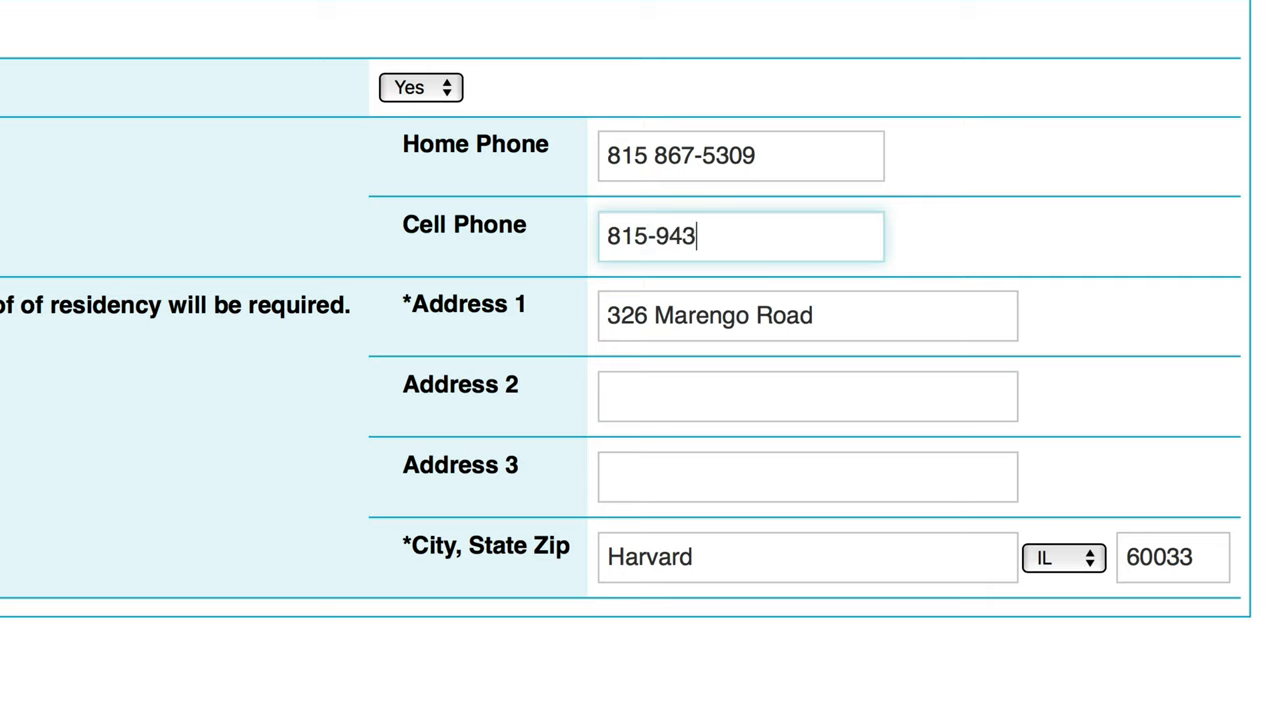
text(-4022)
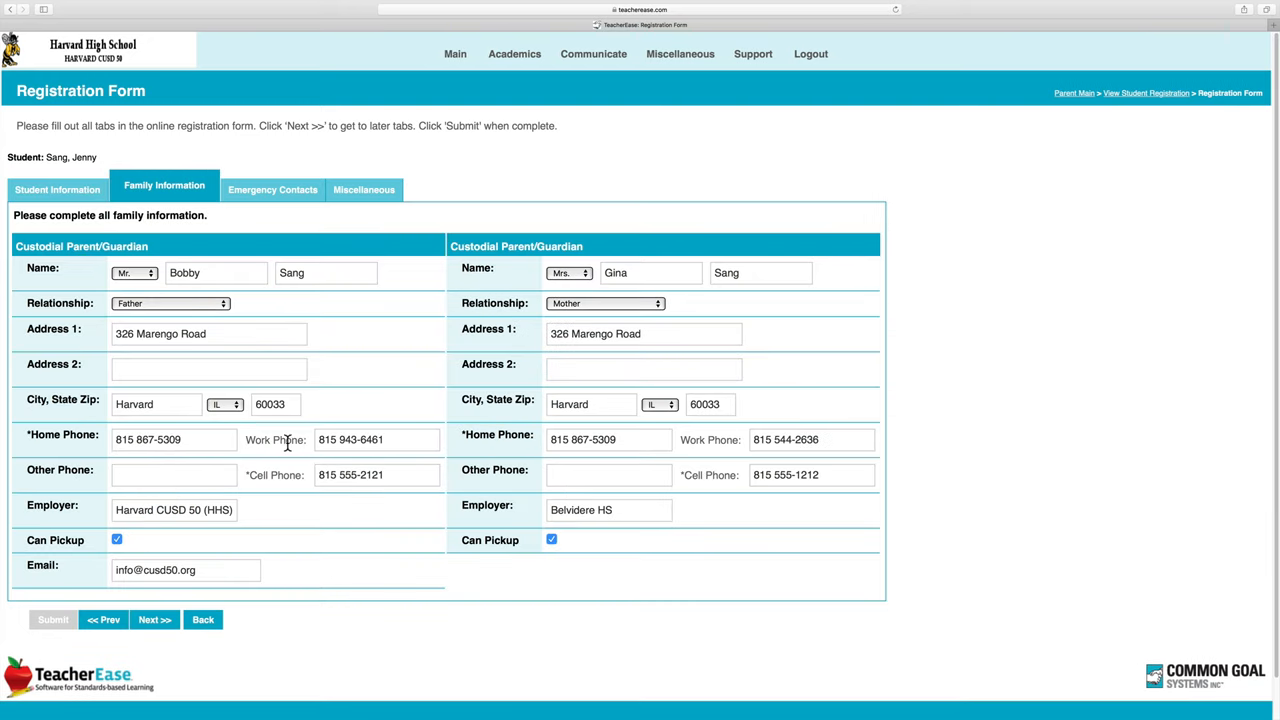
mouse_move(324, 328)
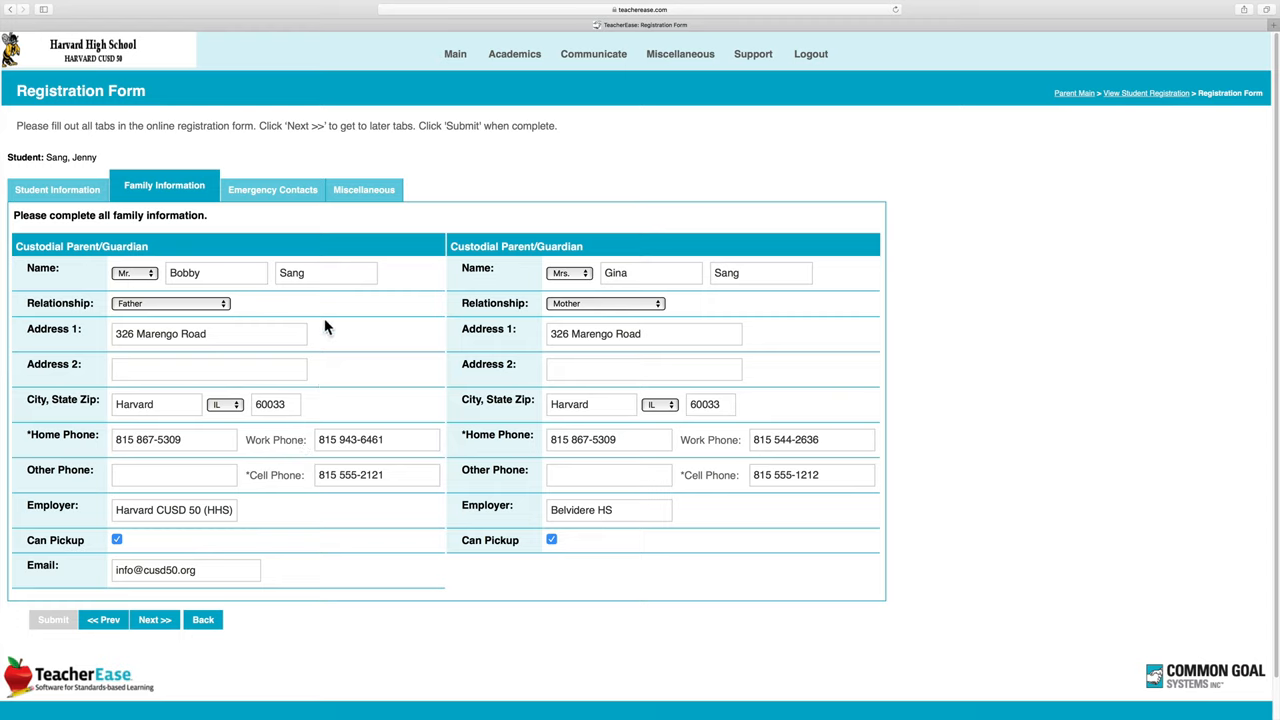
mouse_move(208, 302)
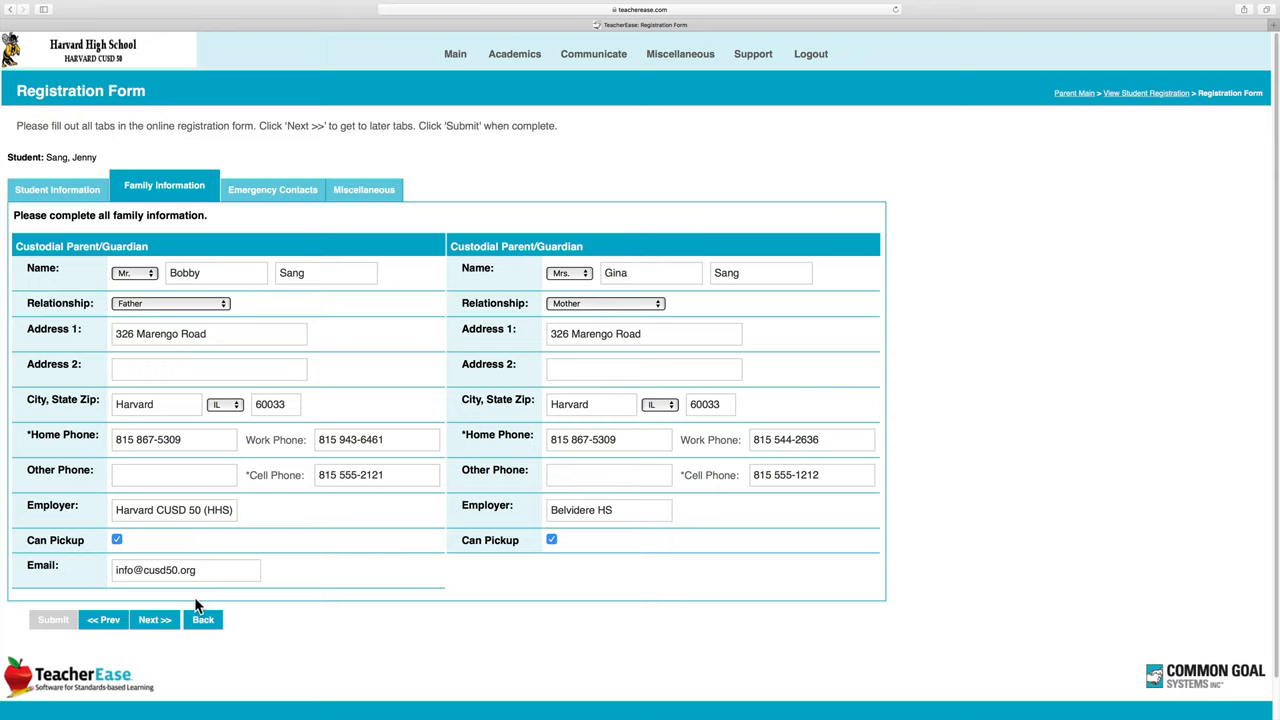
mouse_move(390, 346)
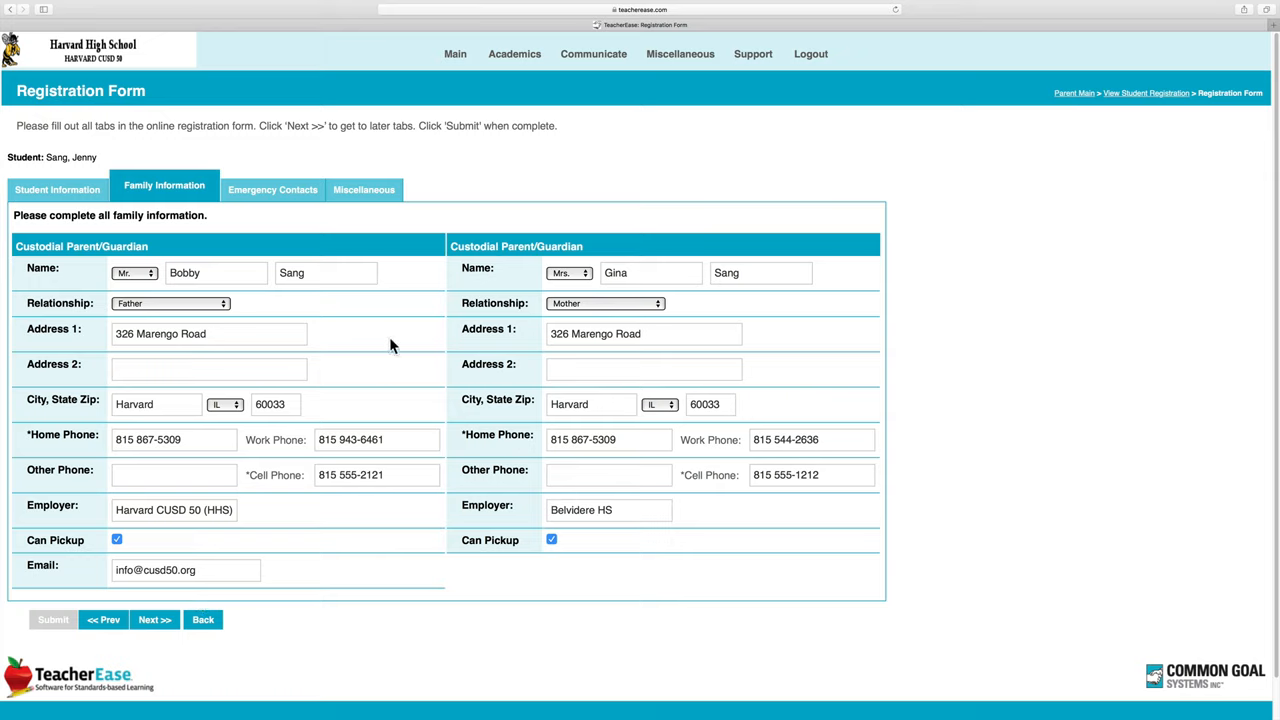
mouse_move(196, 600)
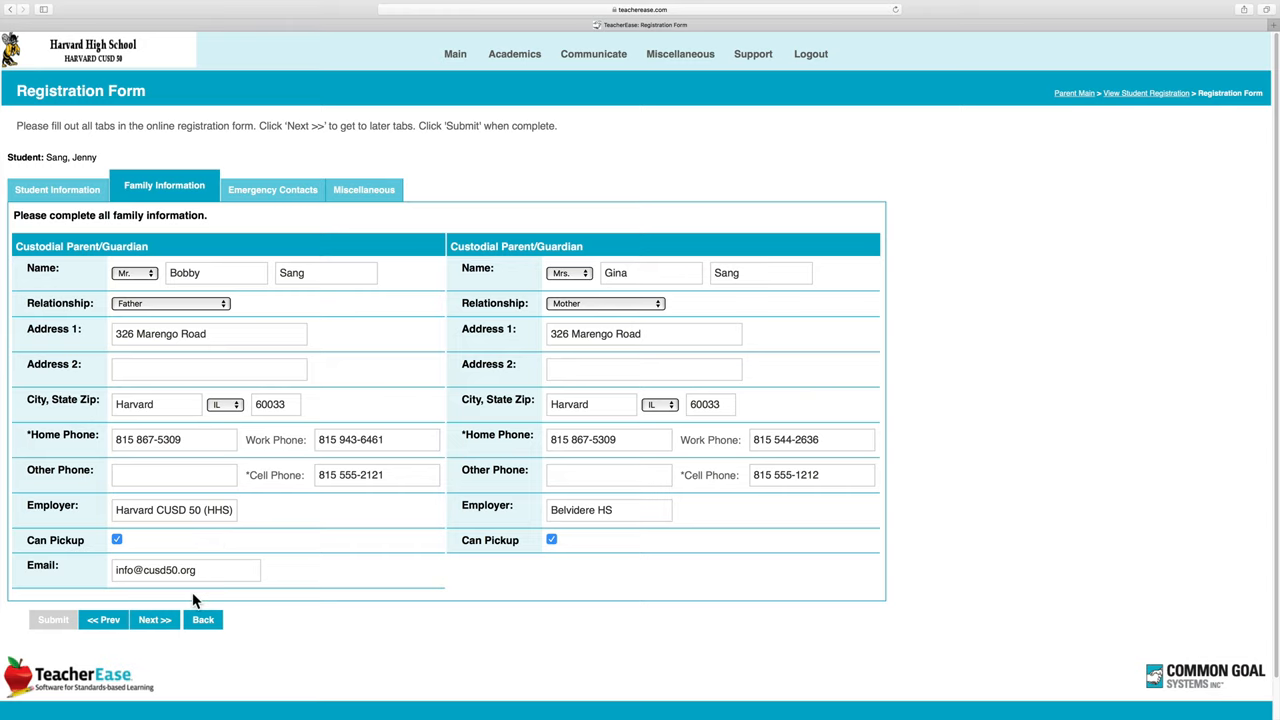
Step: Finish the remaining tabs and submit the completed registration form
click(156, 620)
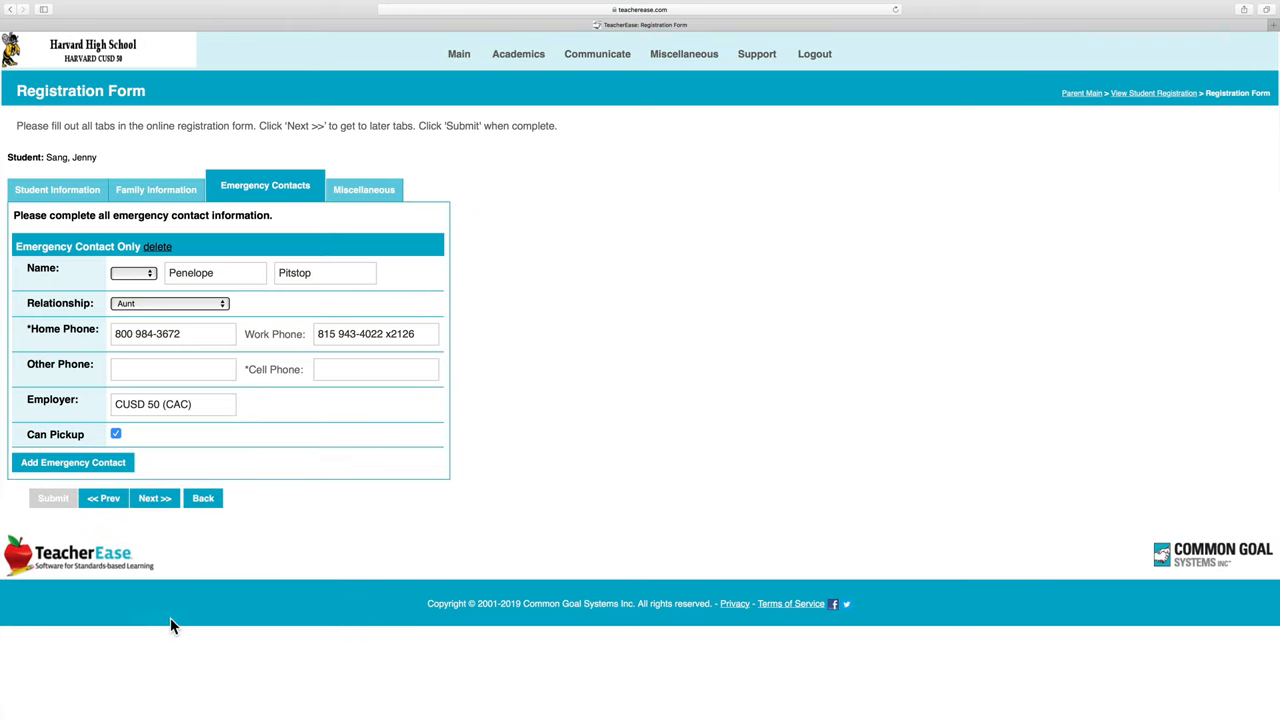
mouse_move(238, 556)
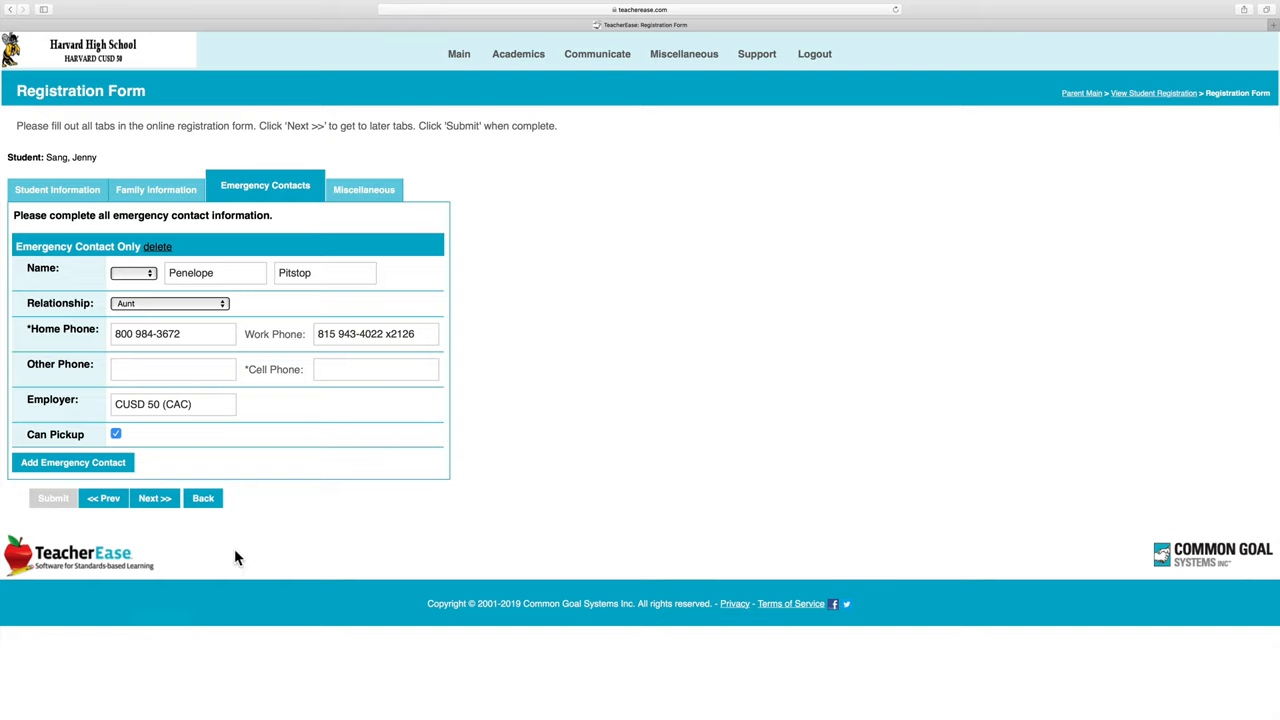
mouse_move(264, 520)
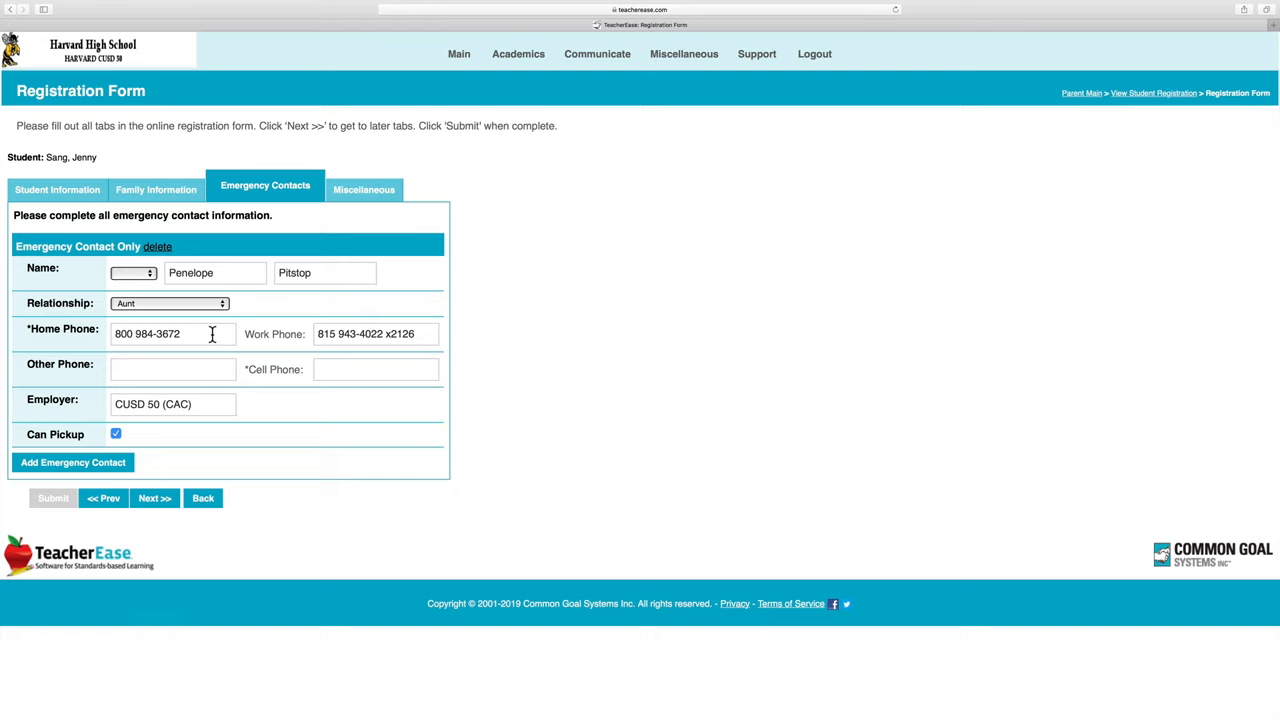
mouse_move(192, 340)
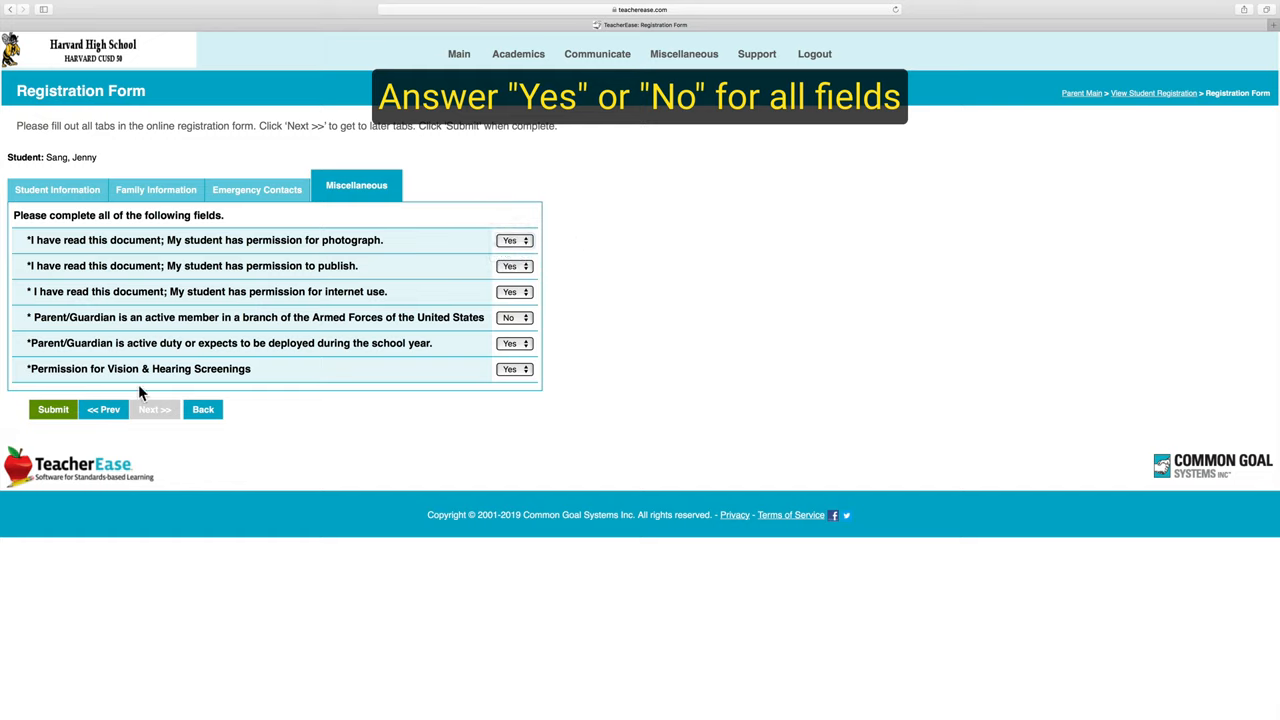
click(52, 408)
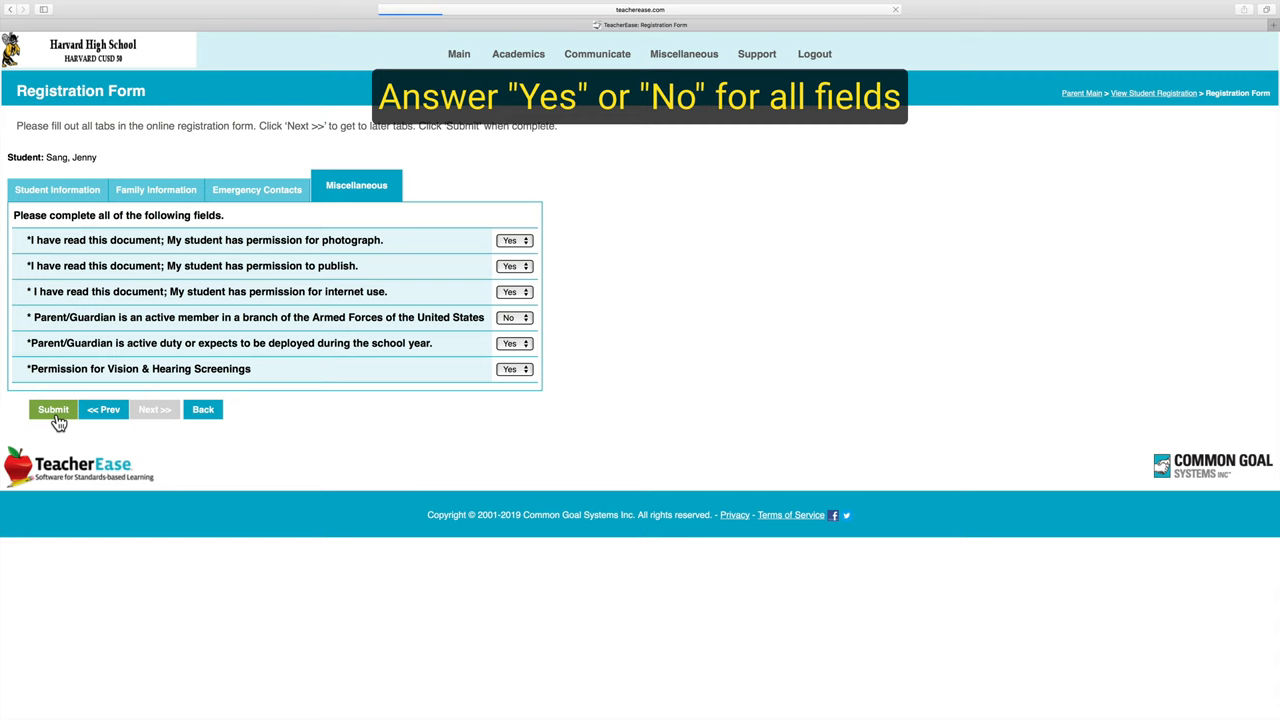
click(52, 408)
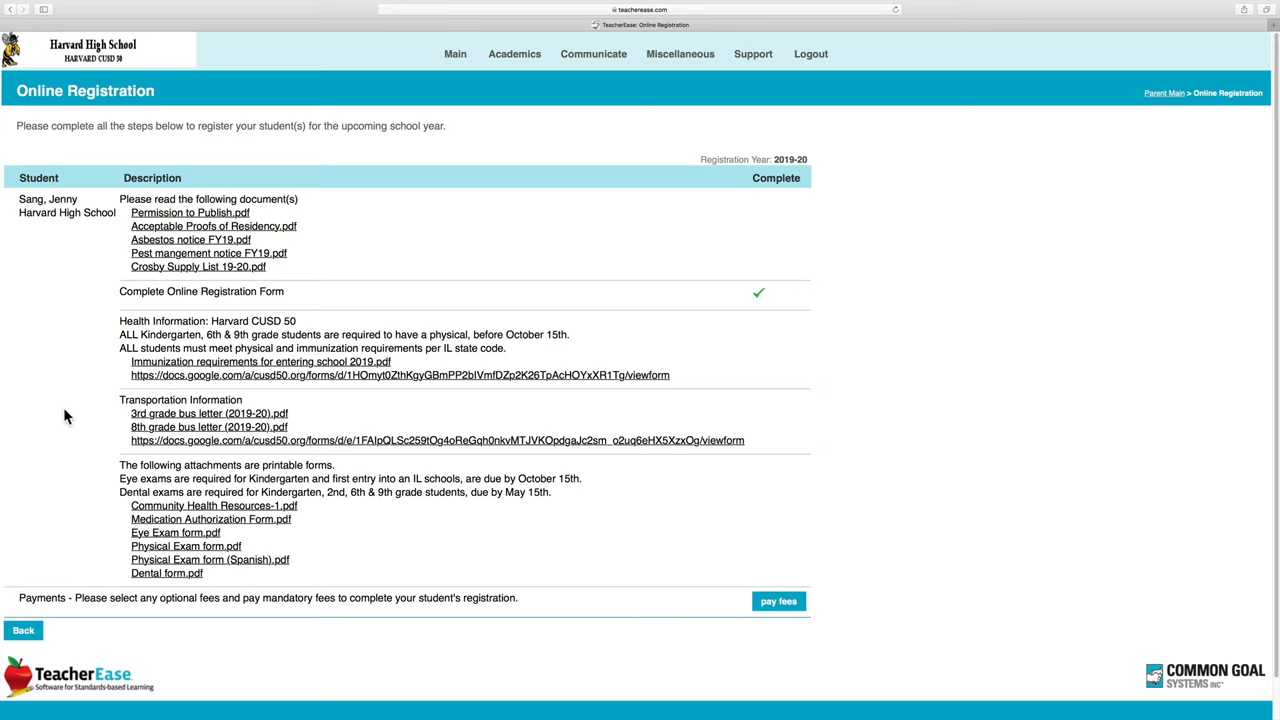
mouse_move(96, 400)
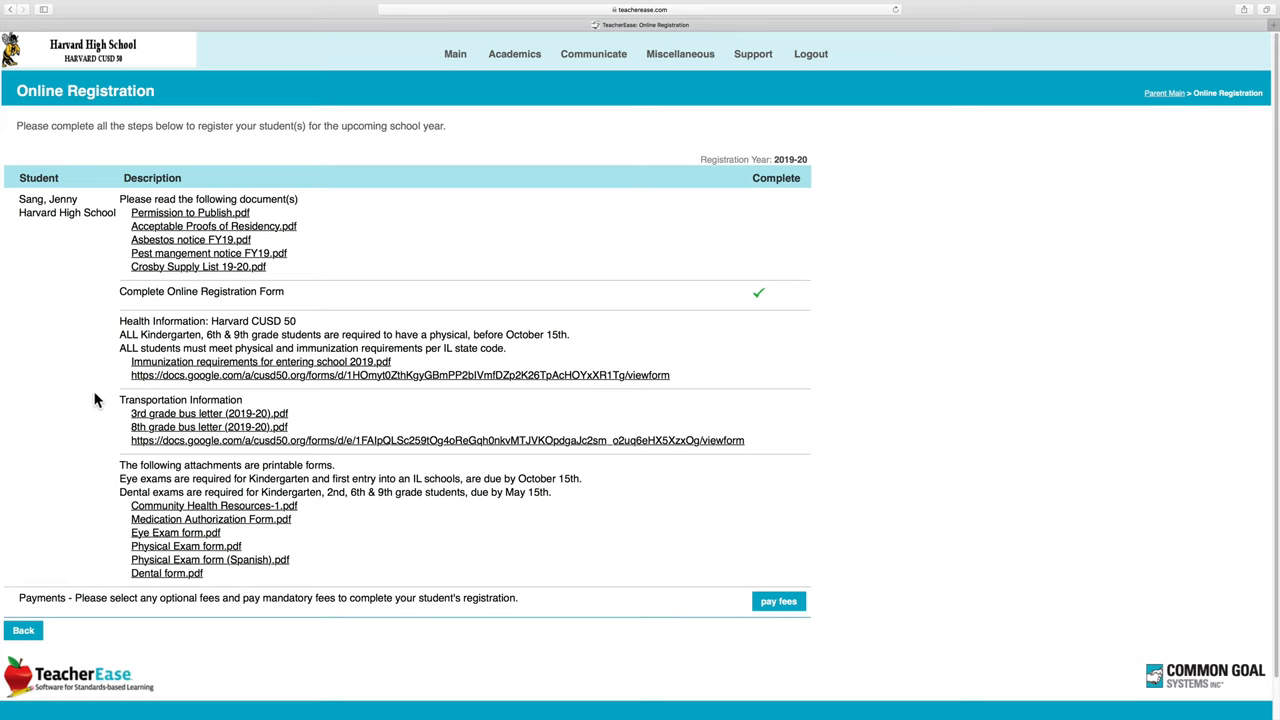
mouse_move(150, 372)
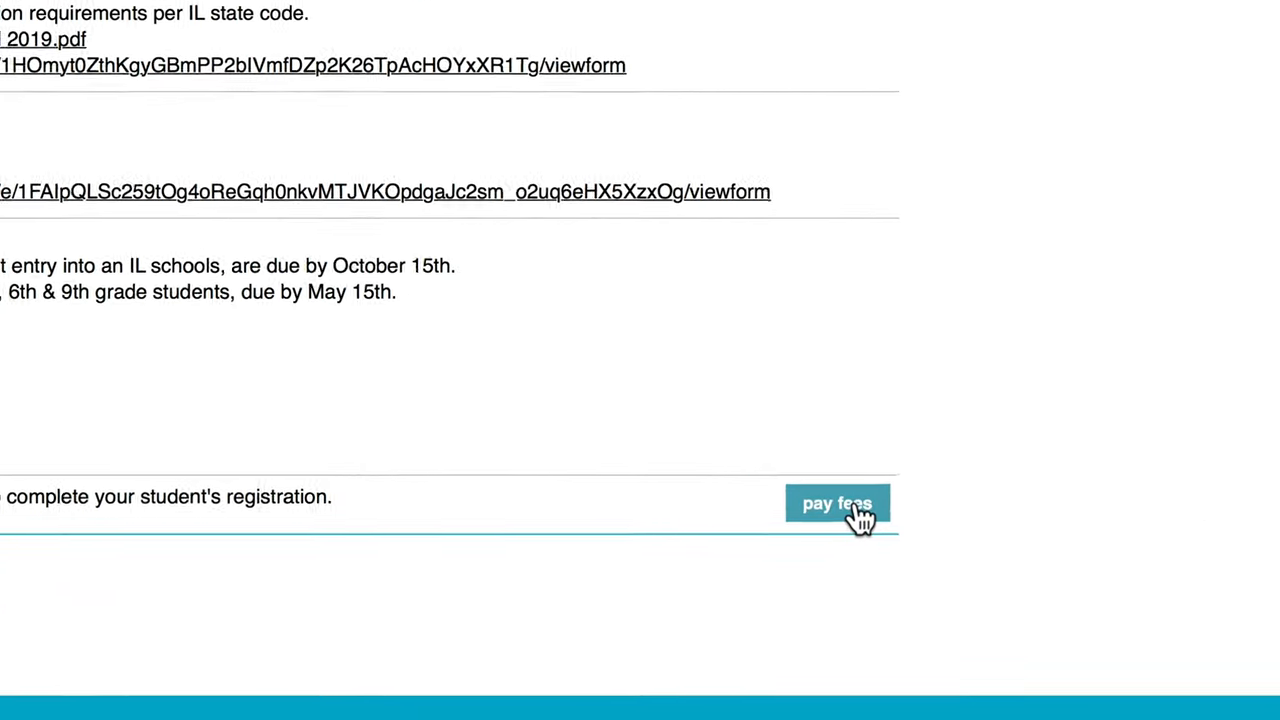
Step: Go to Pay Registration Fees, showing the mandatory $175 High School Registration fee
click(836, 504)
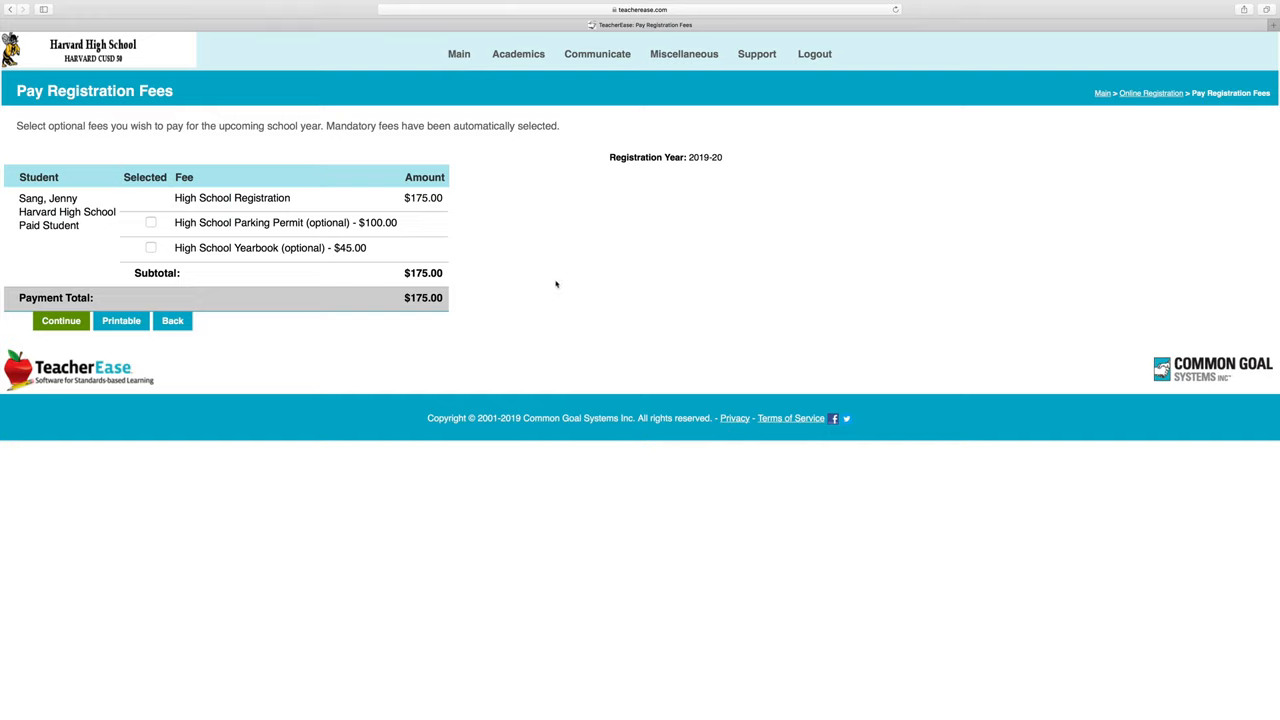
mouse_move(452, 216)
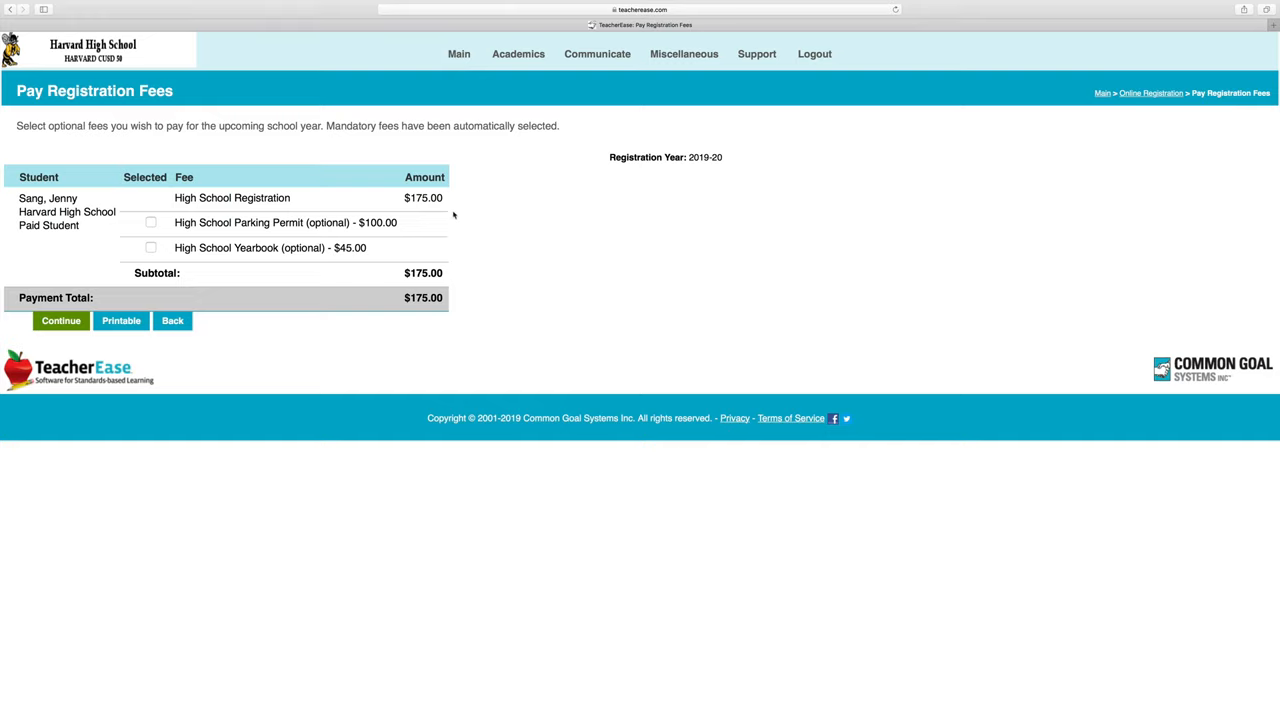
mouse_move(452, 216)
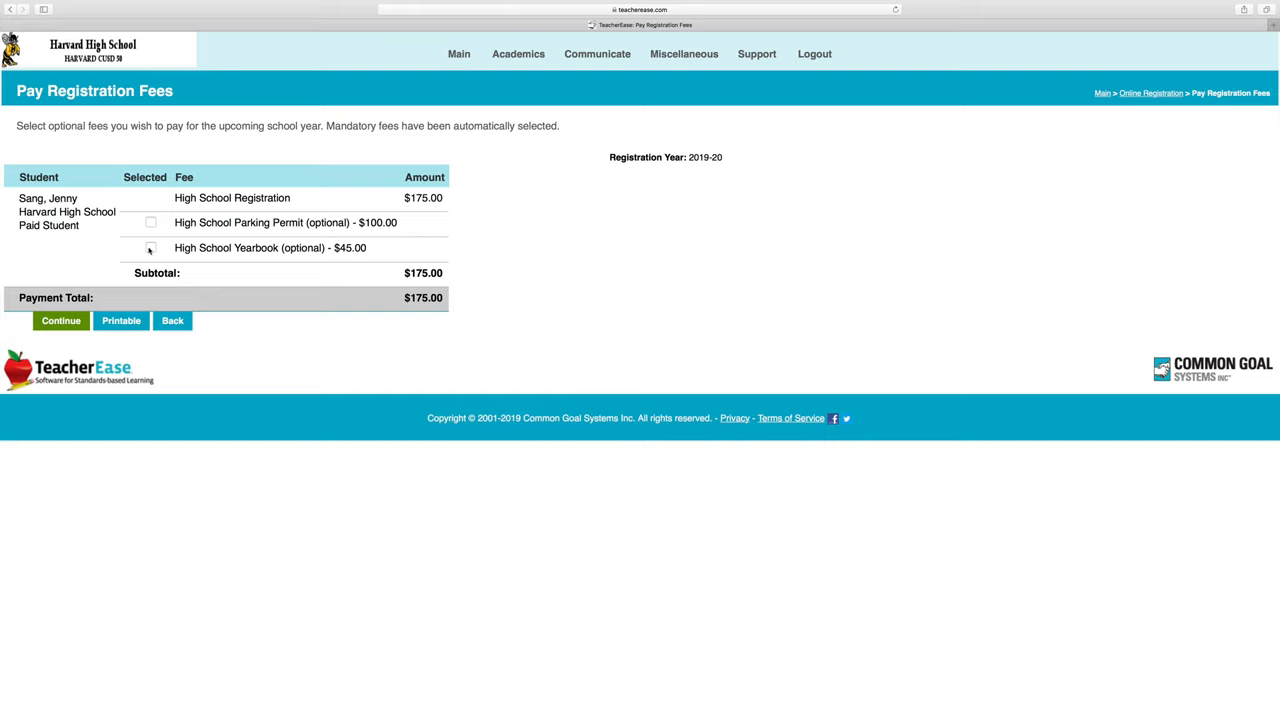
mouse_move(150, 224)
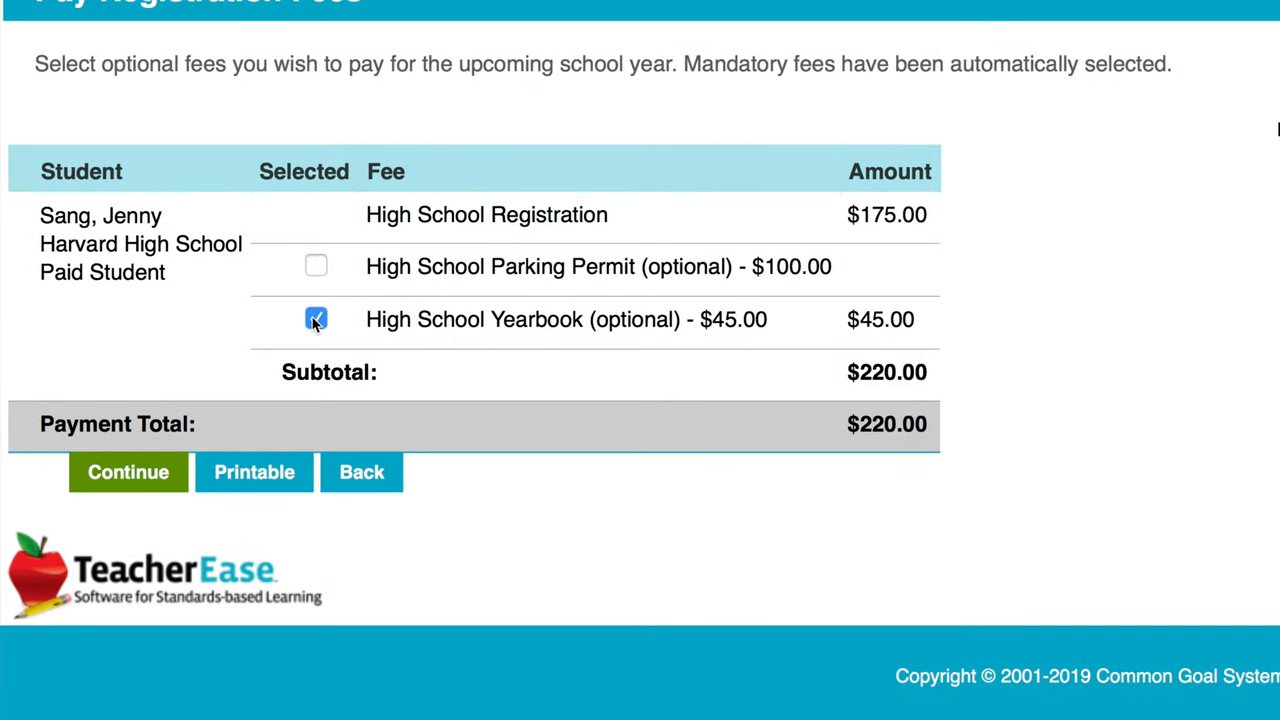
mouse_move(896, 436)
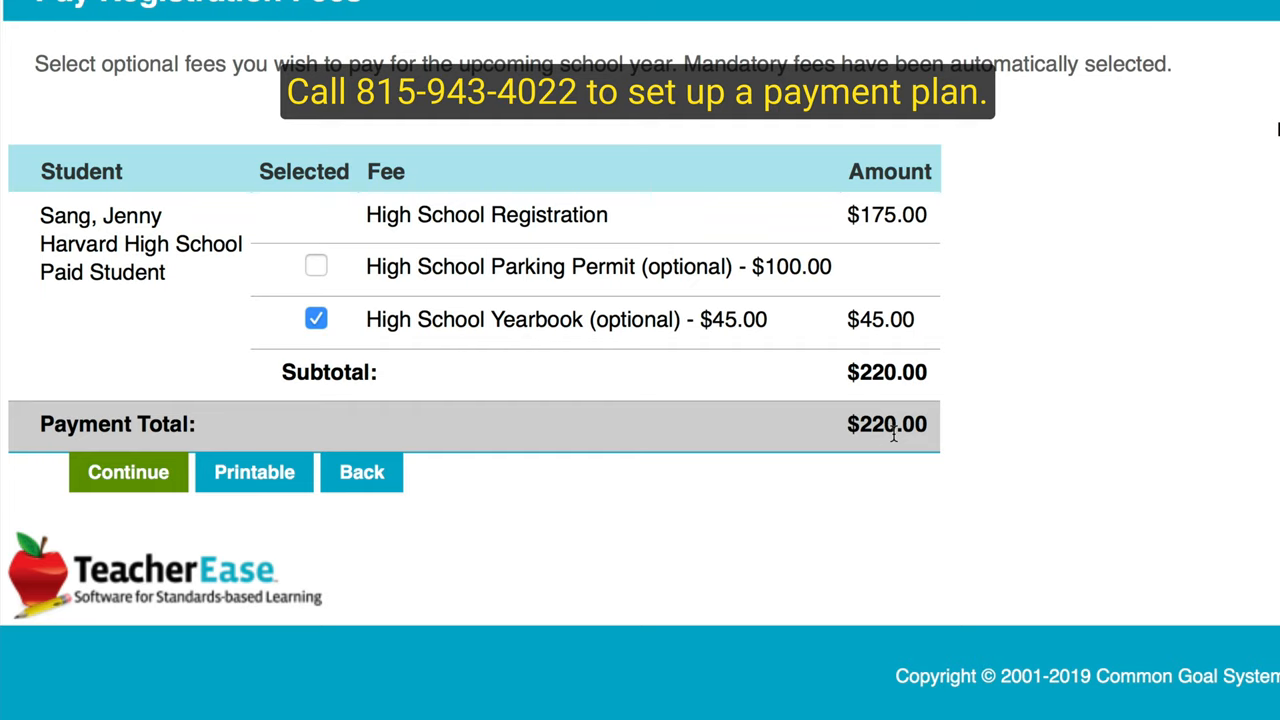
mouse_move(128, 472)
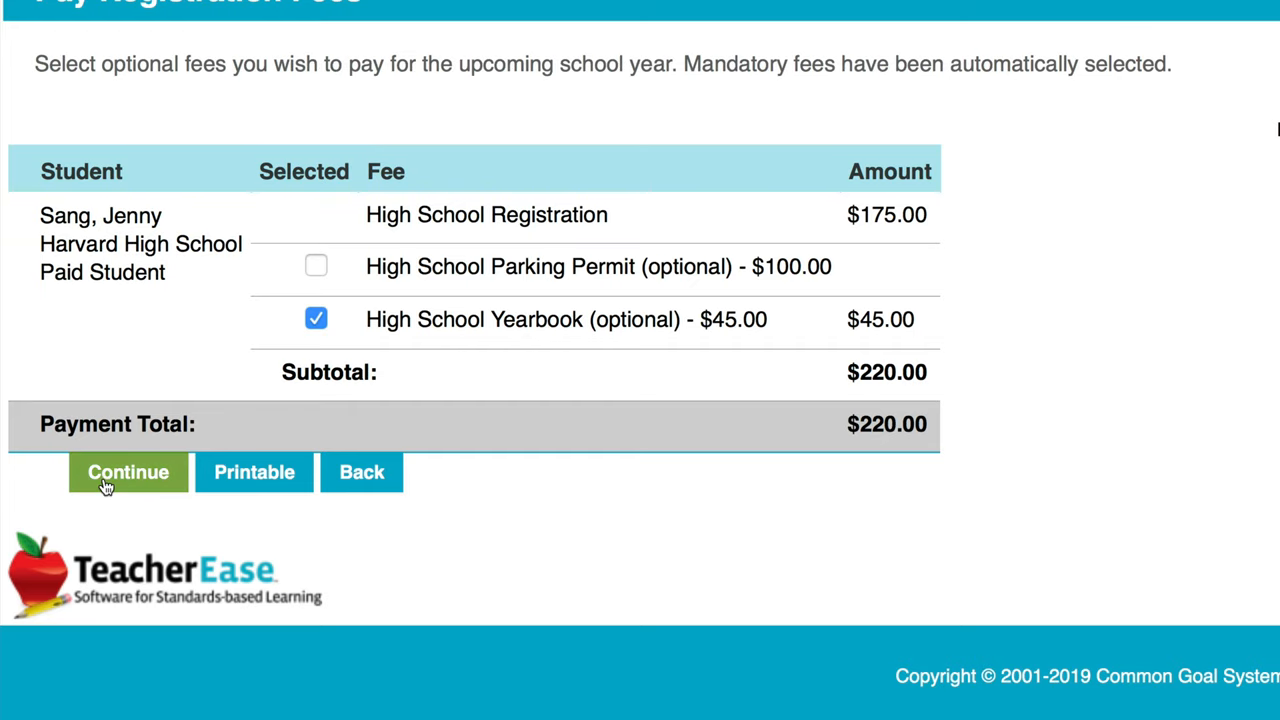
Step: Continue to the checkout payment form with the $220.00 total including the $45 yearbook
click(128, 472)
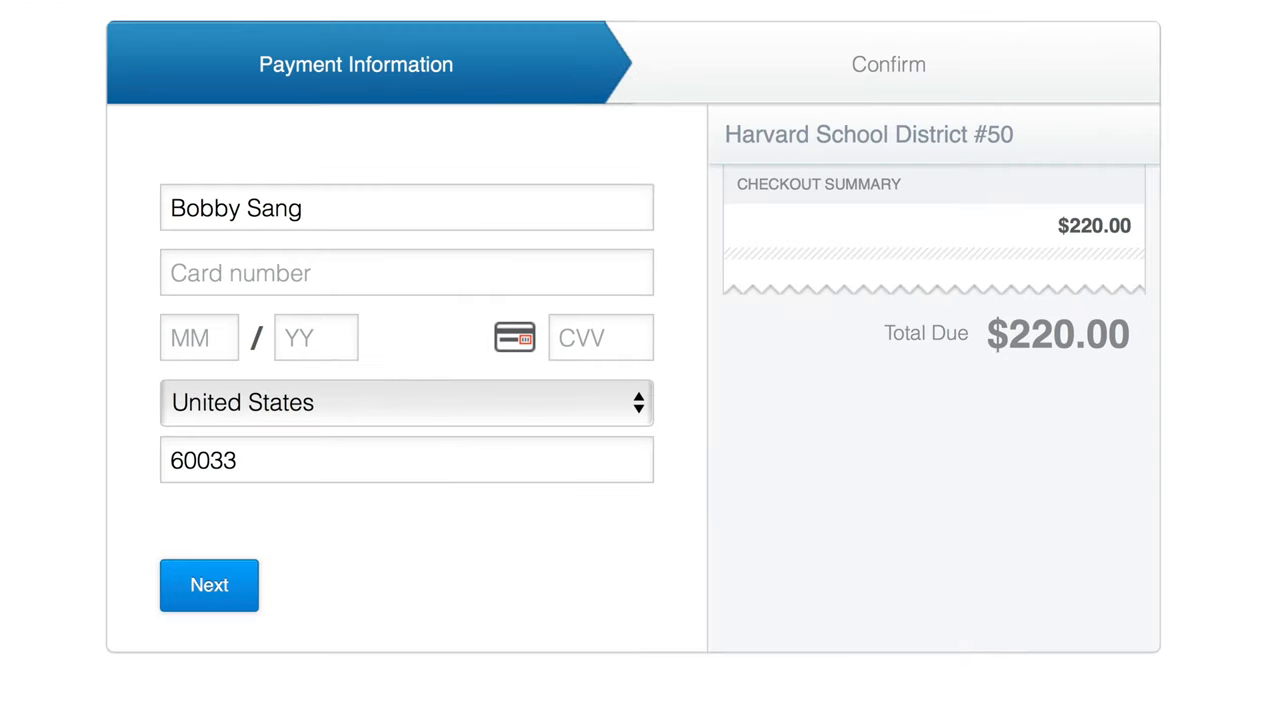
mouse_move(480, 272)
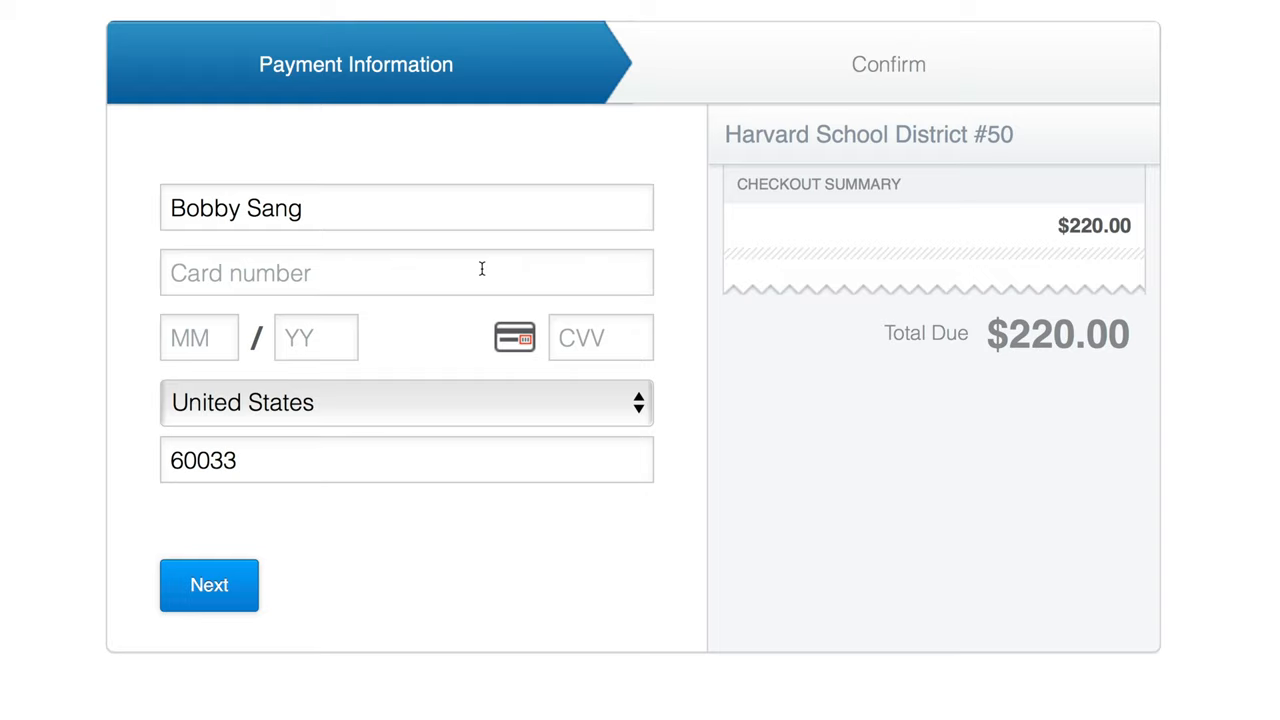
Step: Enter the card number, expiry and CVV, then advance to the Confirm step for $220
click(406, 272)
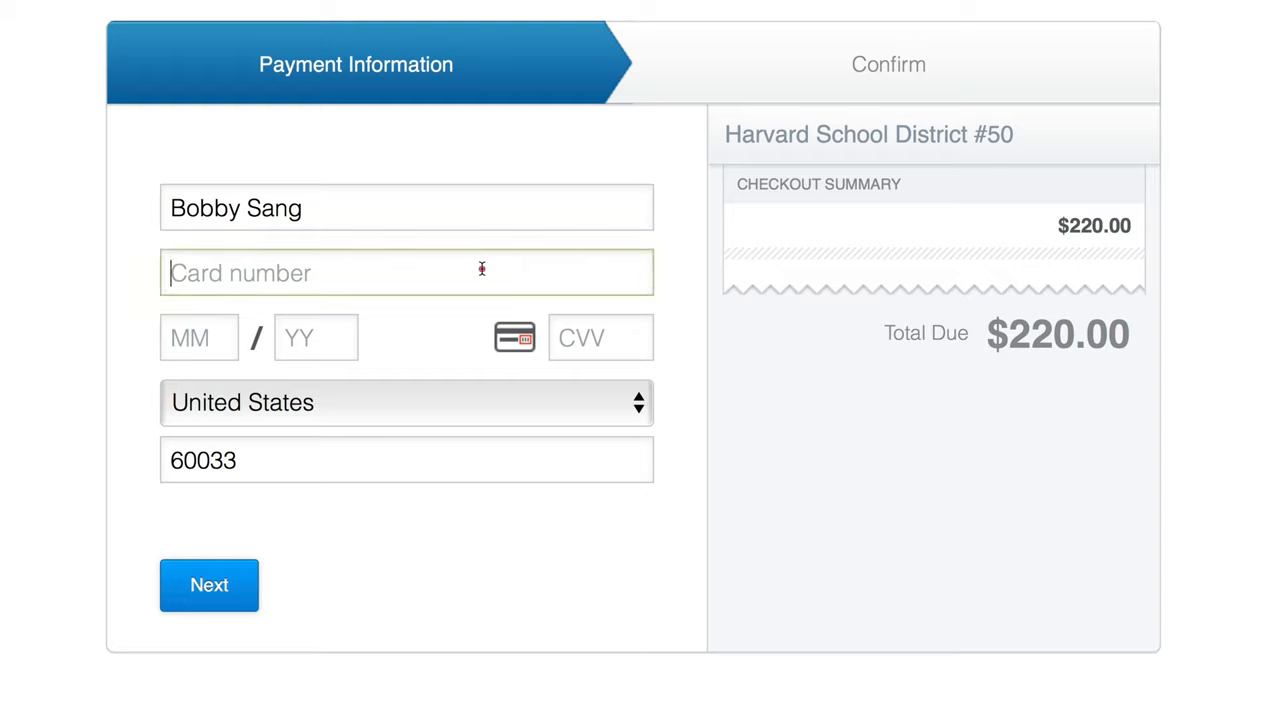
click(296, 206)
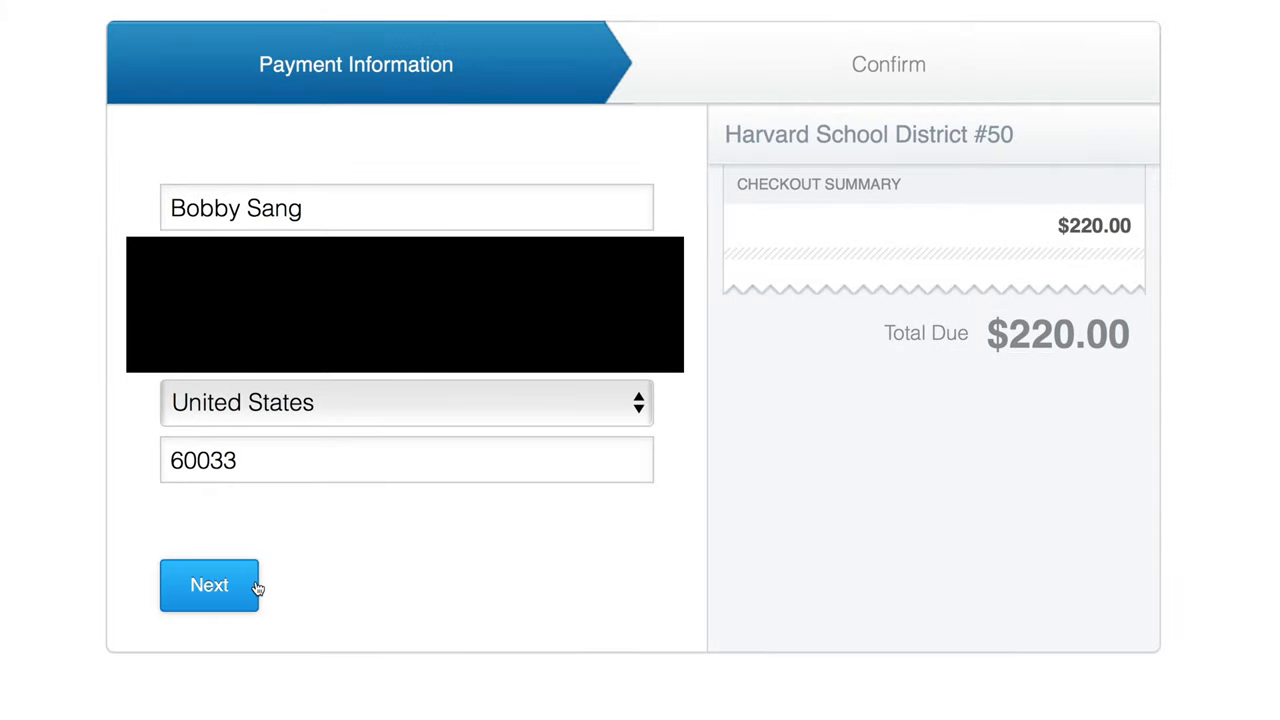
click(208, 584)
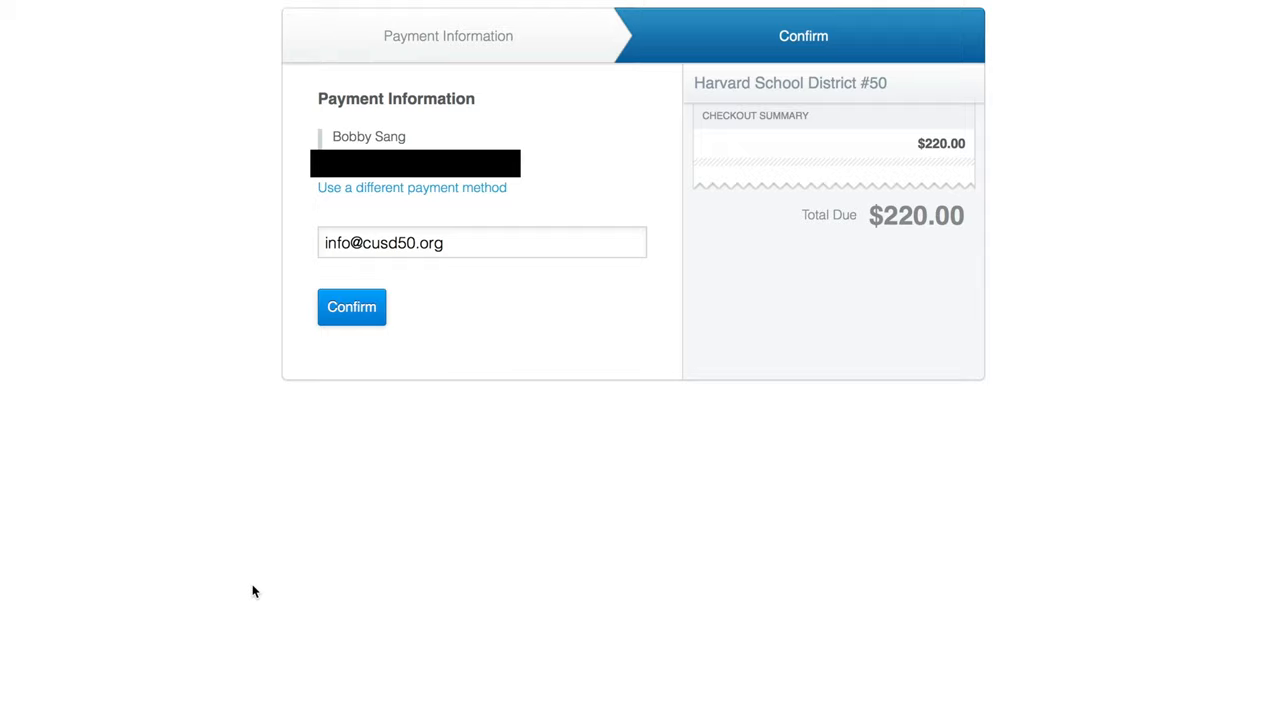
mouse_move(266, 590)
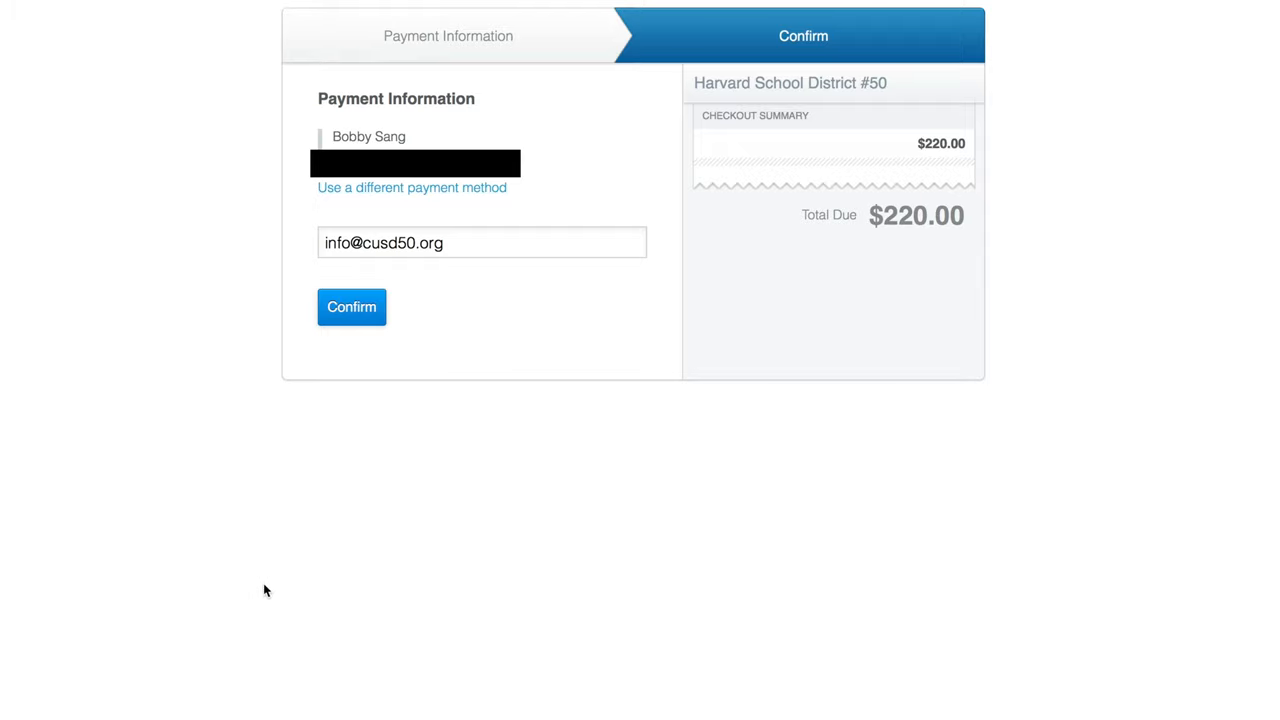
mouse_move(370, 244)
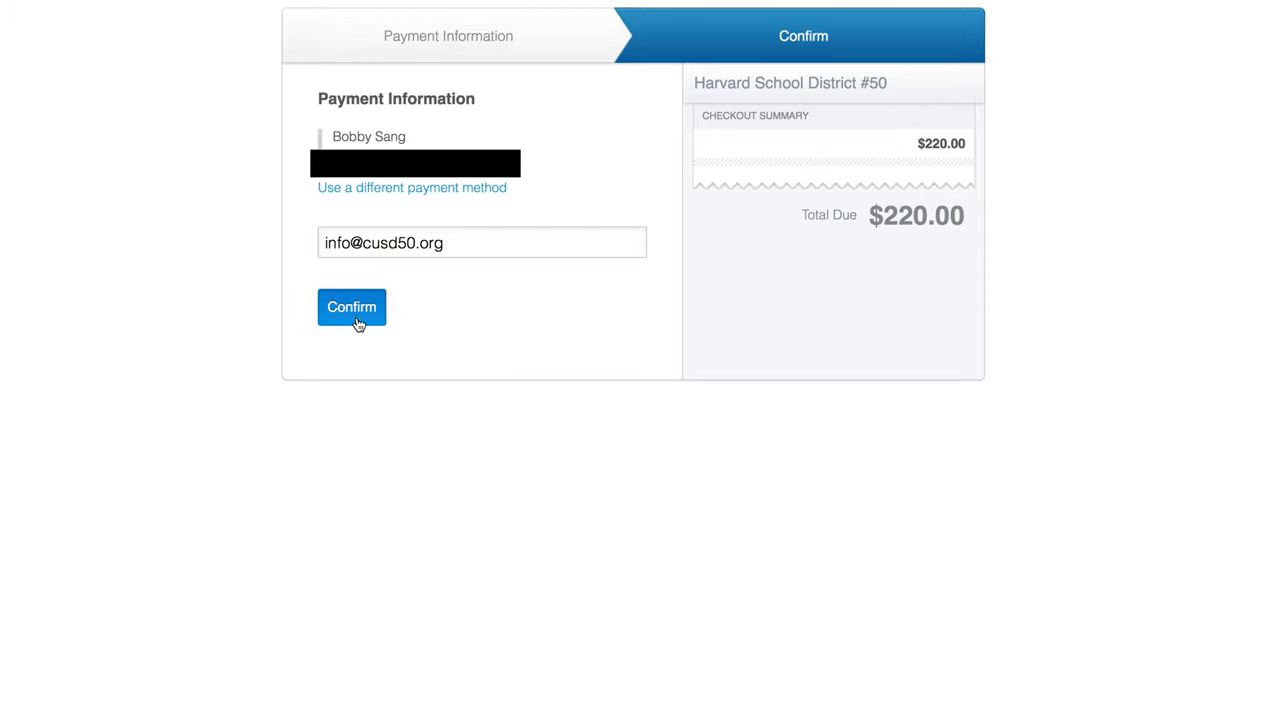
Step: Confirm the $220.00 payment, producing the Online Payment Receipt with transaction ID
click(352, 308)
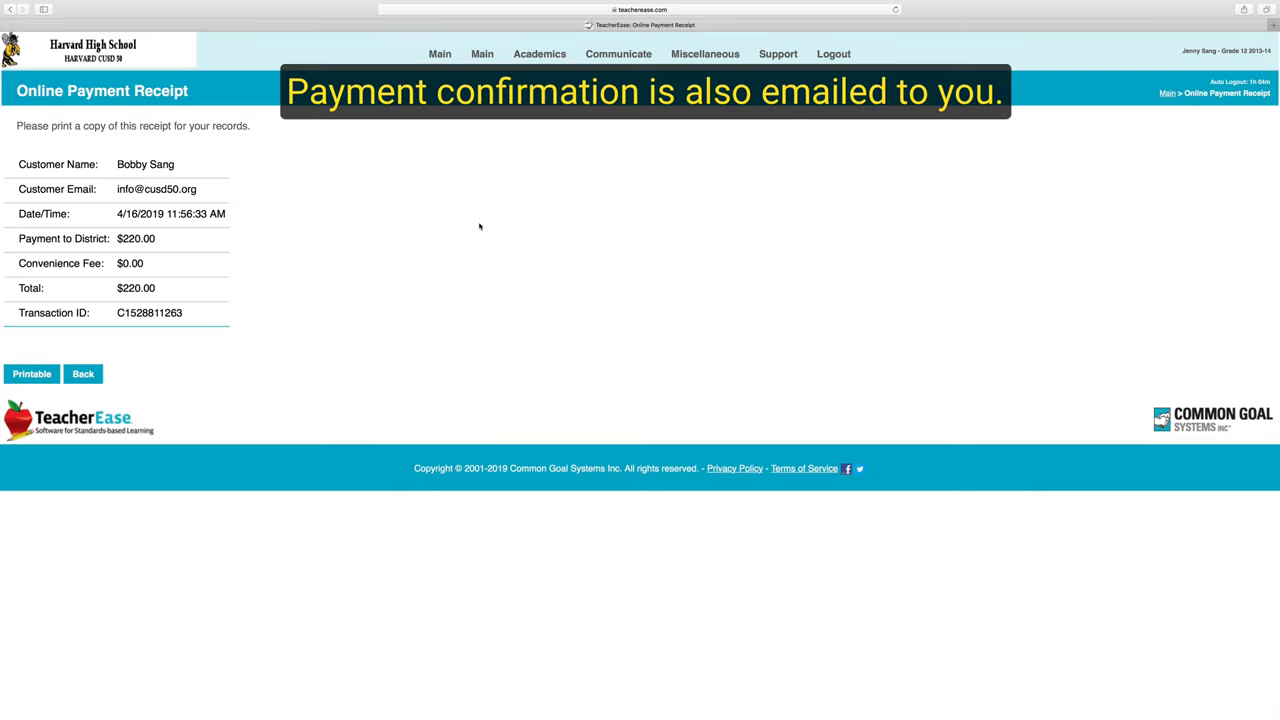
mouse_move(568, 206)
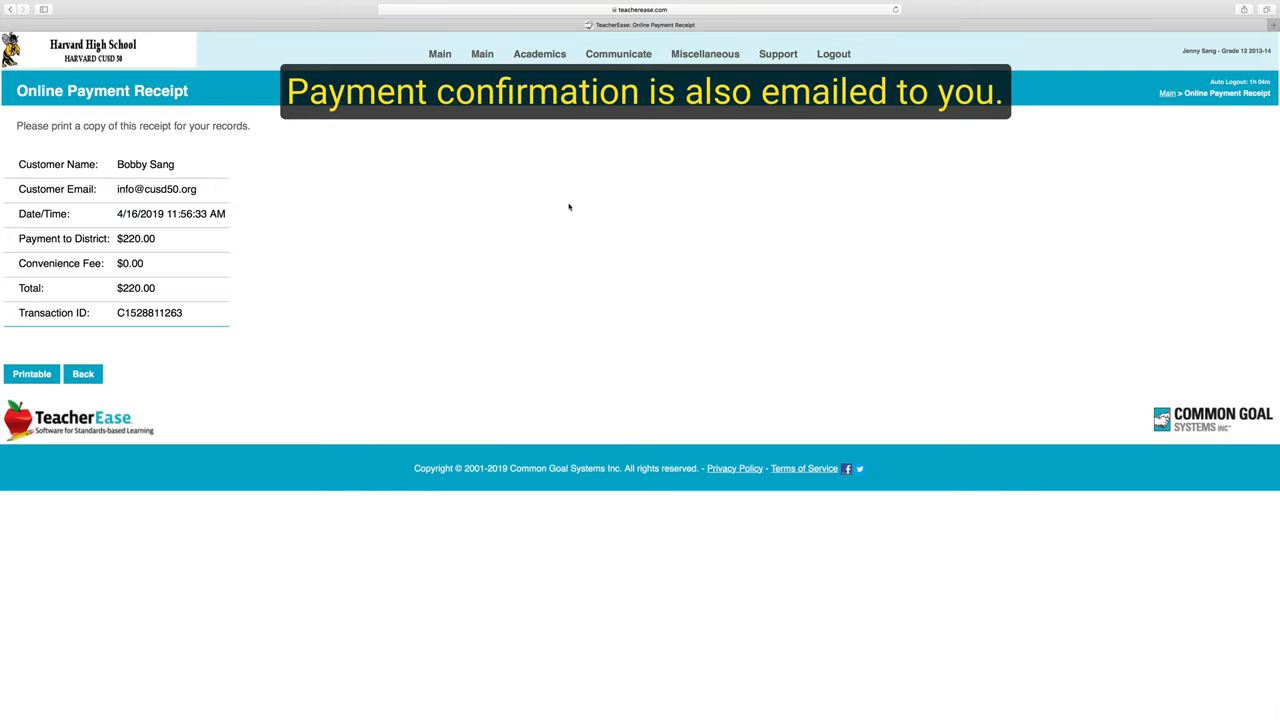
mouse_move(432, 264)
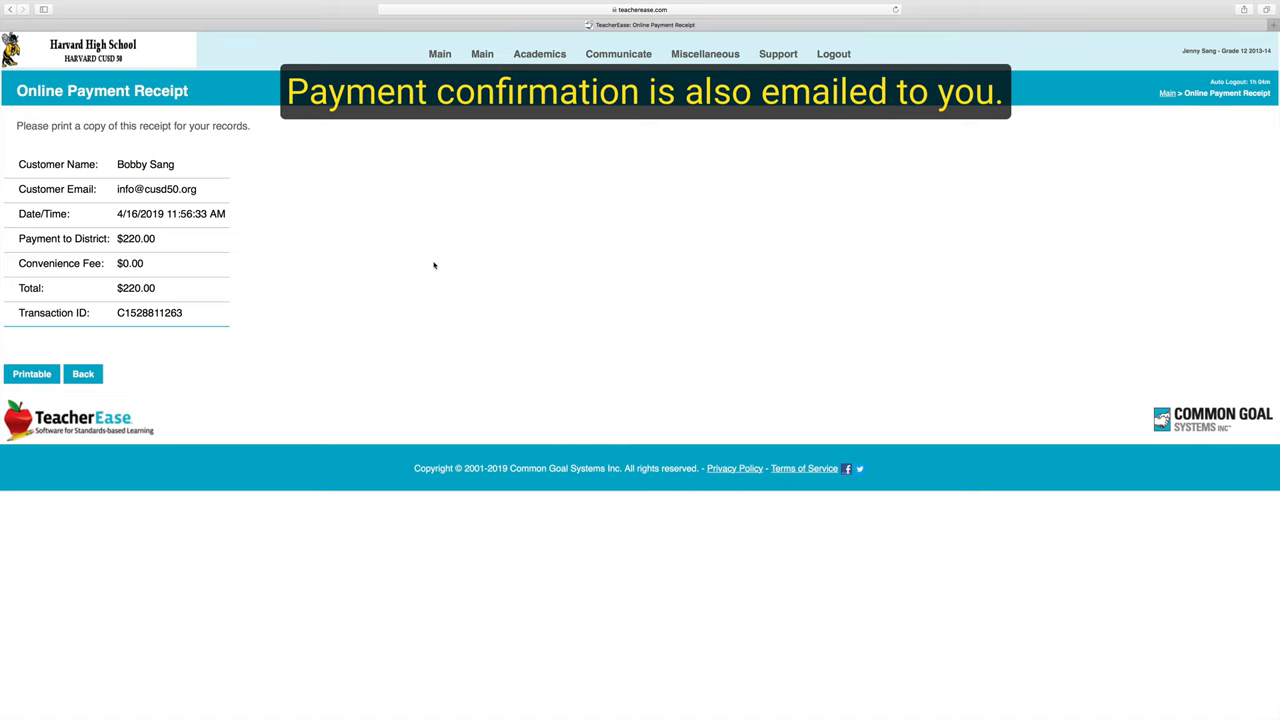
Step: Return to the Parent Main dashboard from the payment receipt
click(82, 374)
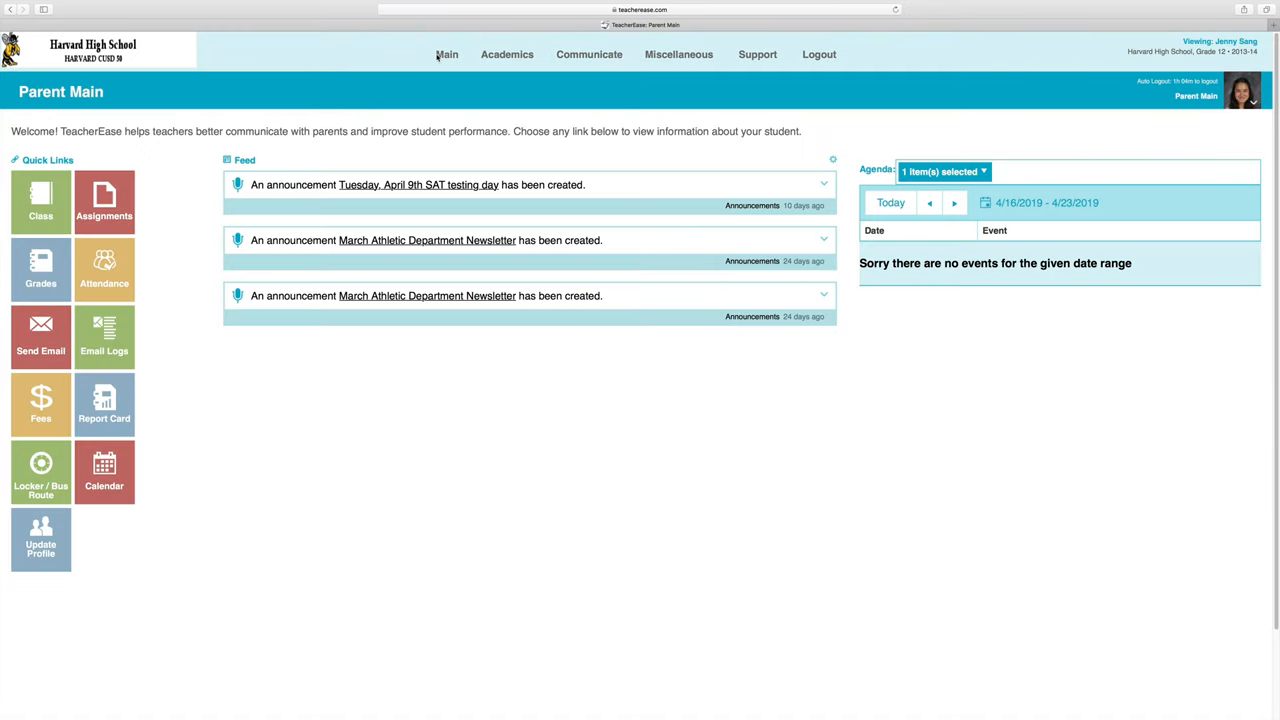
mouse_move(480, 104)
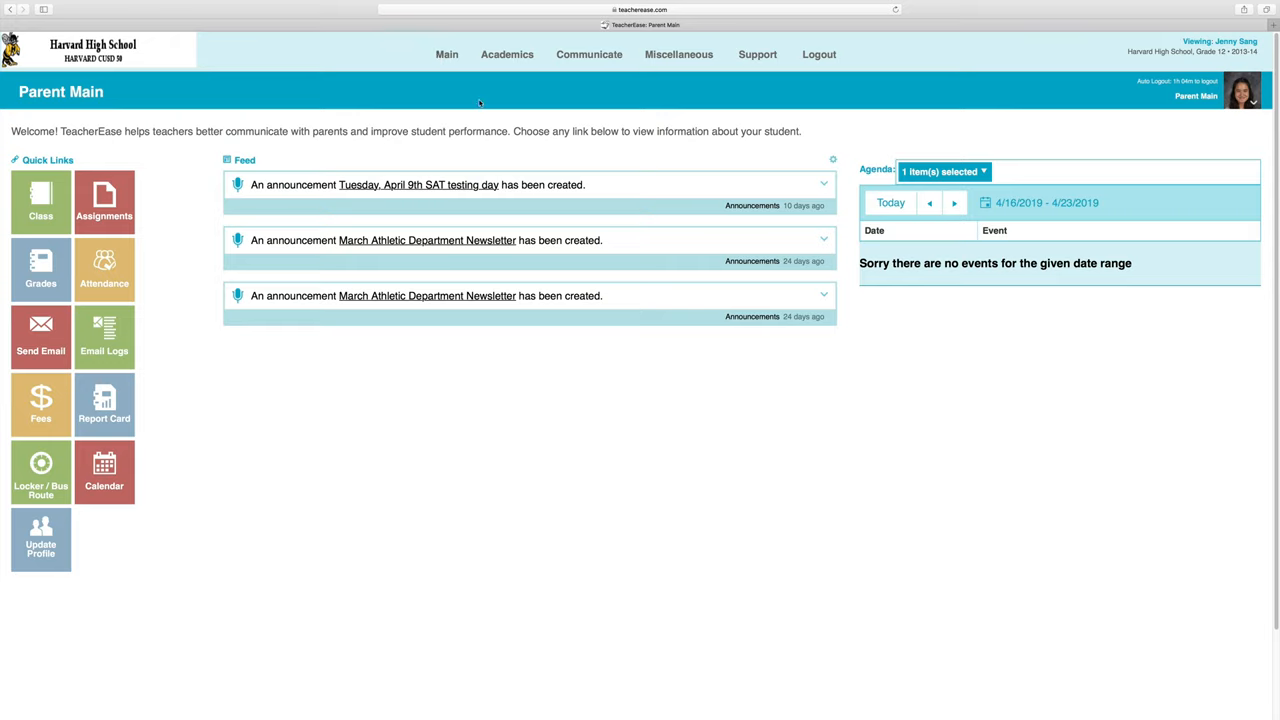
mouse_move(504, 124)
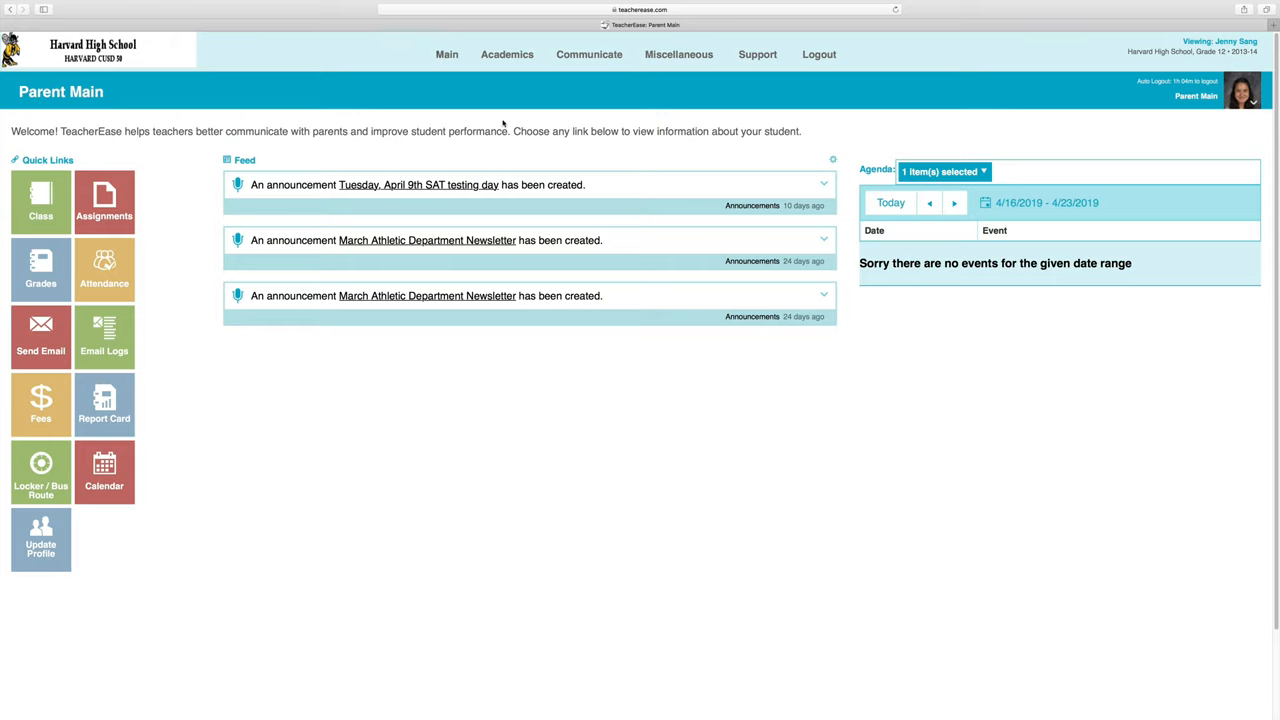